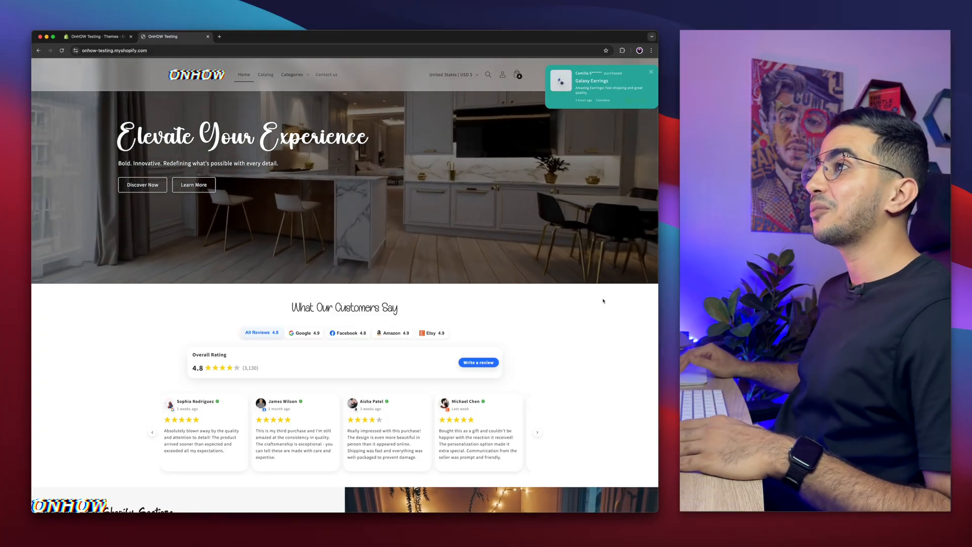
# Scroll to the homepage reviews and filter them by Google, Facebook and the next platform tab.
pyautogui.scroll(-3)
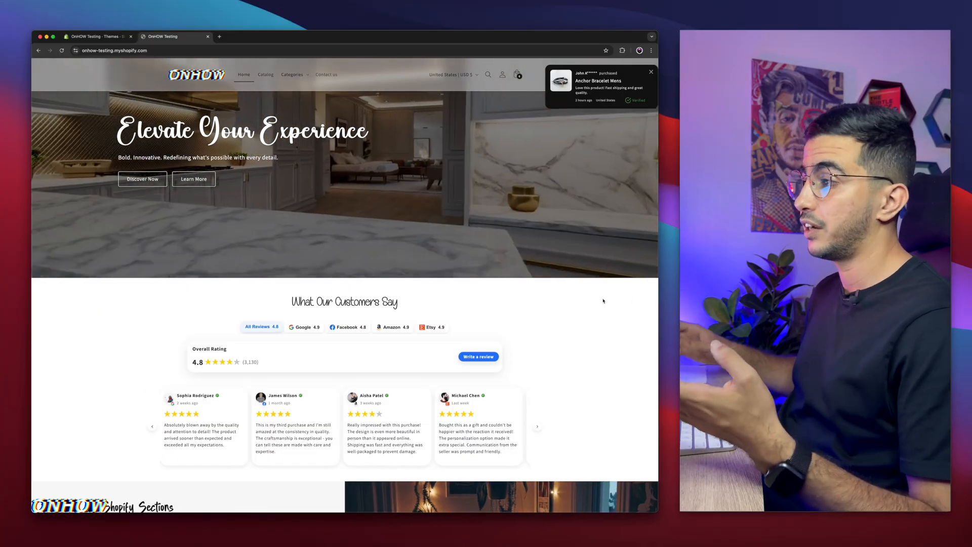
pyautogui.scroll(-3)
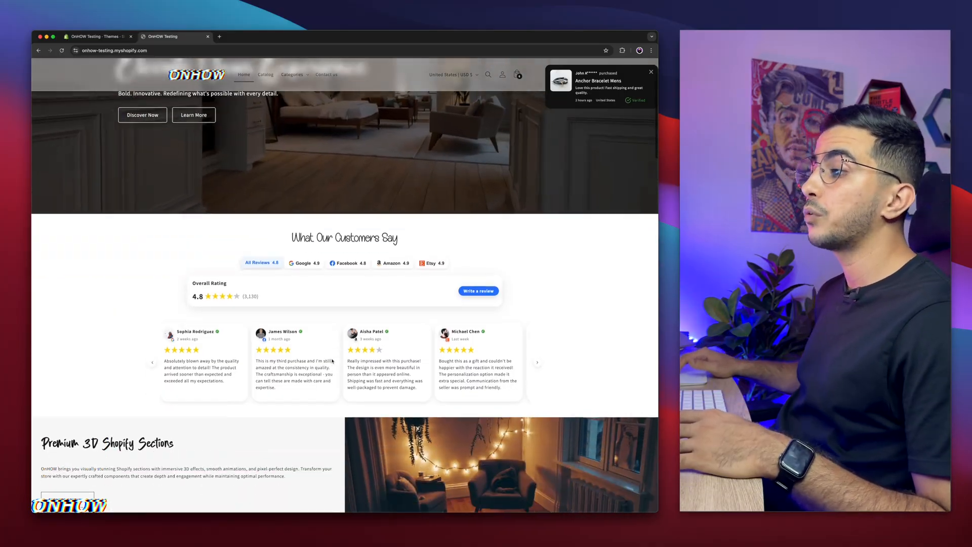
pyautogui.click(304, 255)
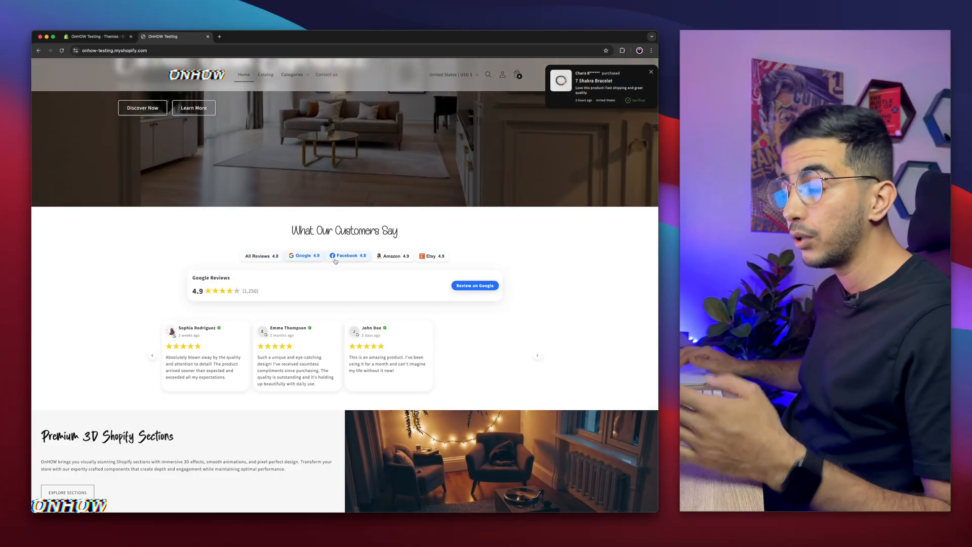
pyautogui.click(347, 255)
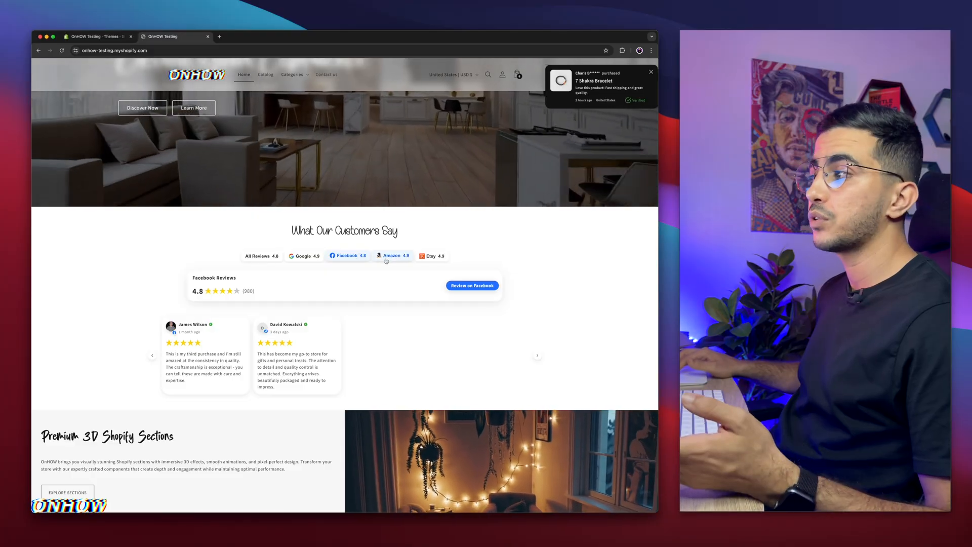
pyautogui.click(431, 255)
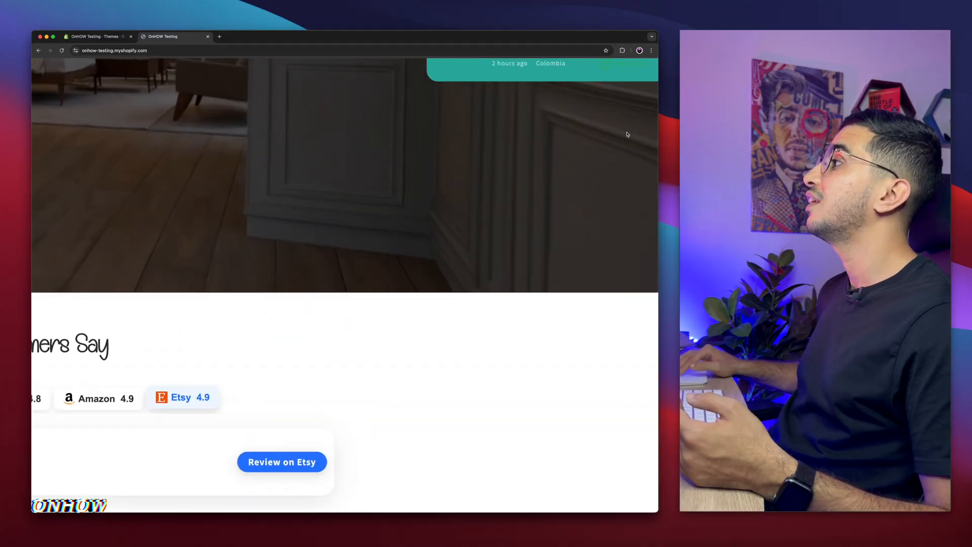
pyautogui.scroll(-3)
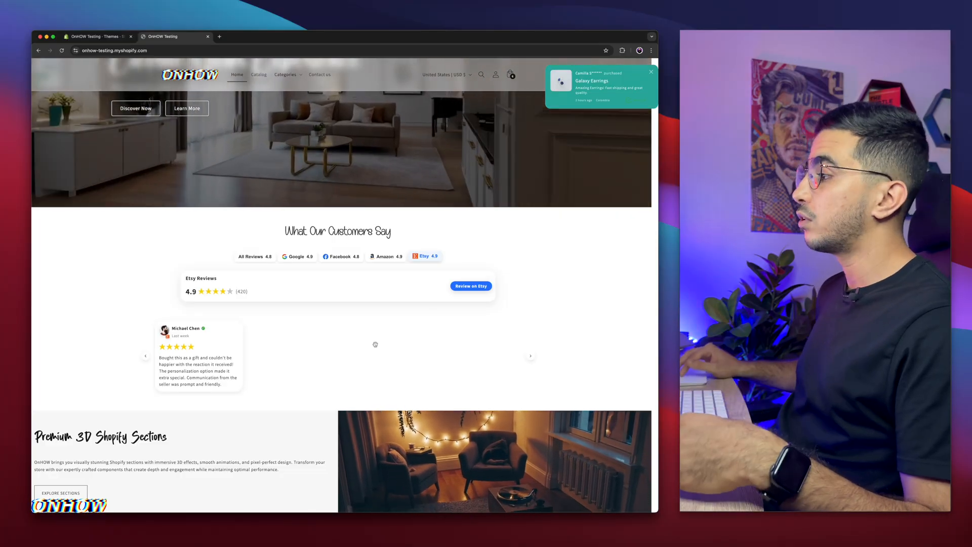
pyautogui.scroll(-3)
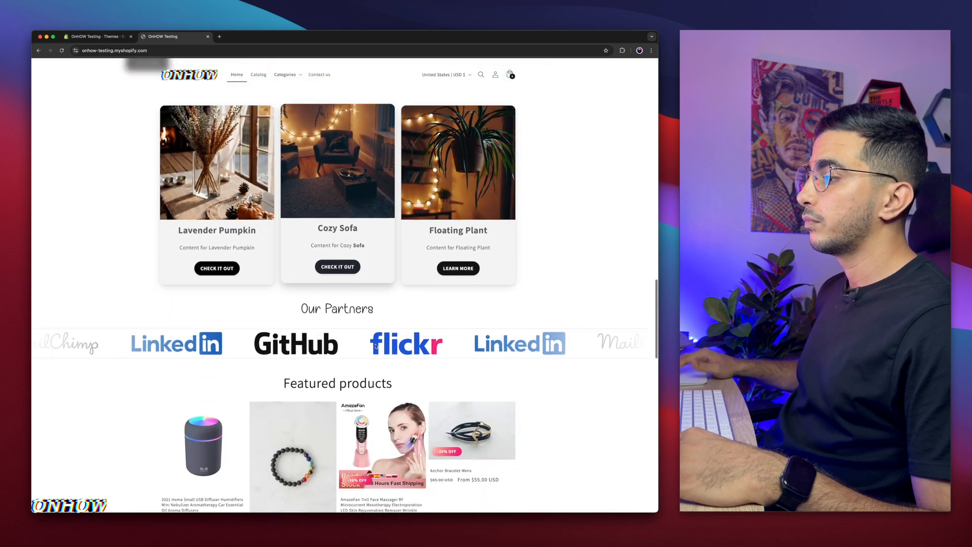
# Scroll down to Featured products to reach the Anchor Bracelet Mens card.
pyautogui.scroll(-3)
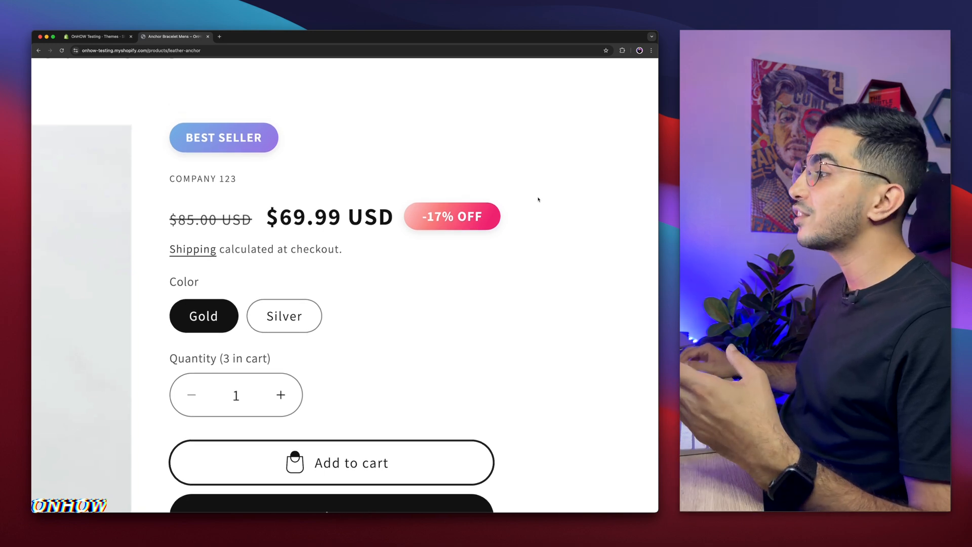
# Select the Silver bracelet option and scroll to check its price badge.
pyautogui.click(284, 315)
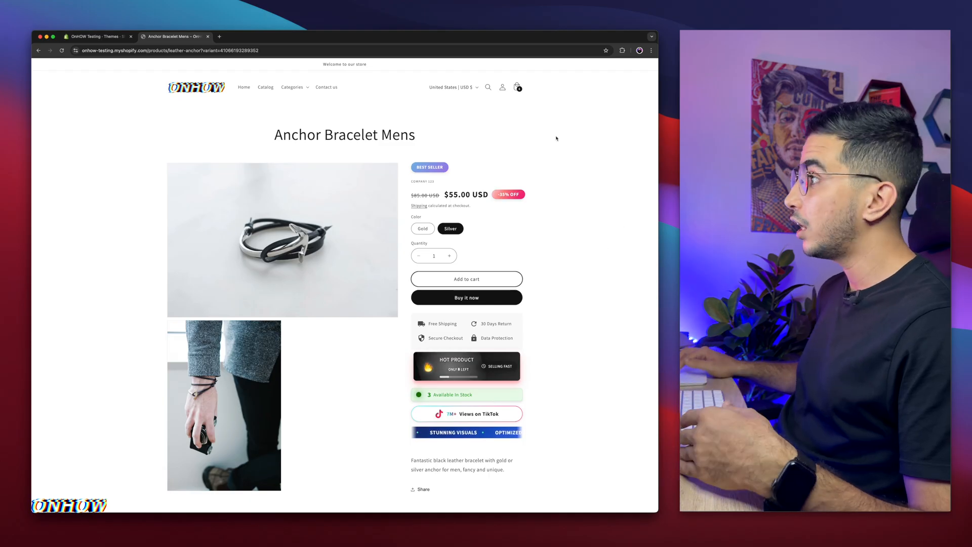
pyautogui.scroll(-3)
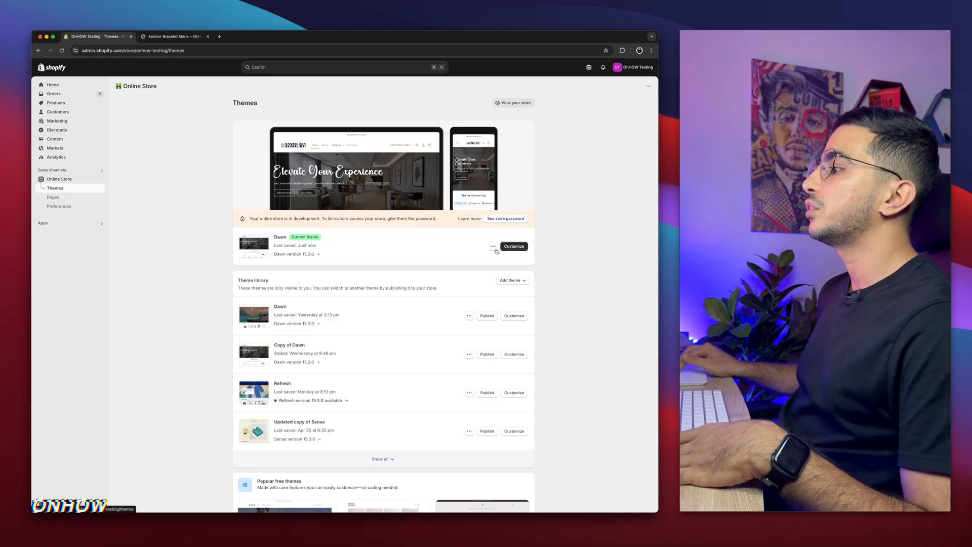
# Choose Edit code from the current Dawn theme's actions menu.
pyautogui.click(493, 246)
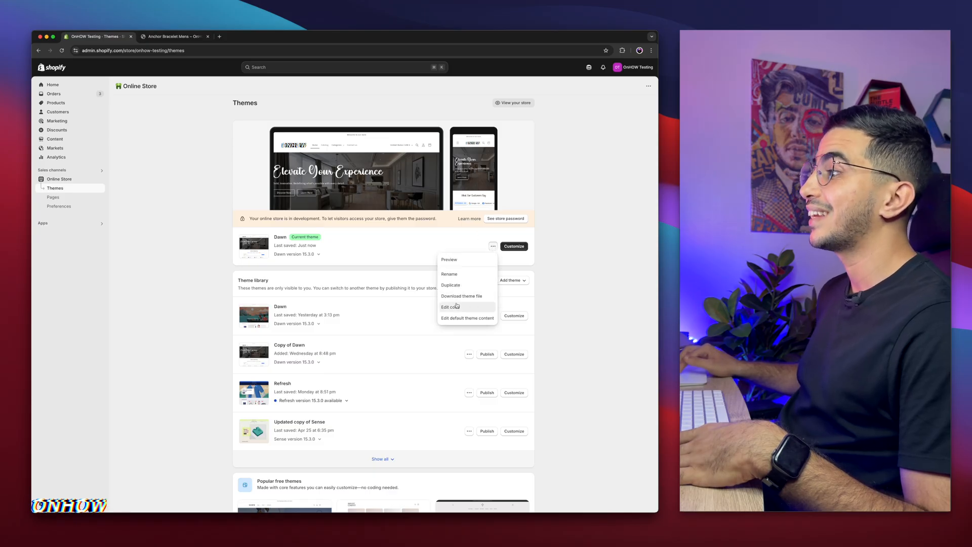
pyautogui.click(451, 307)
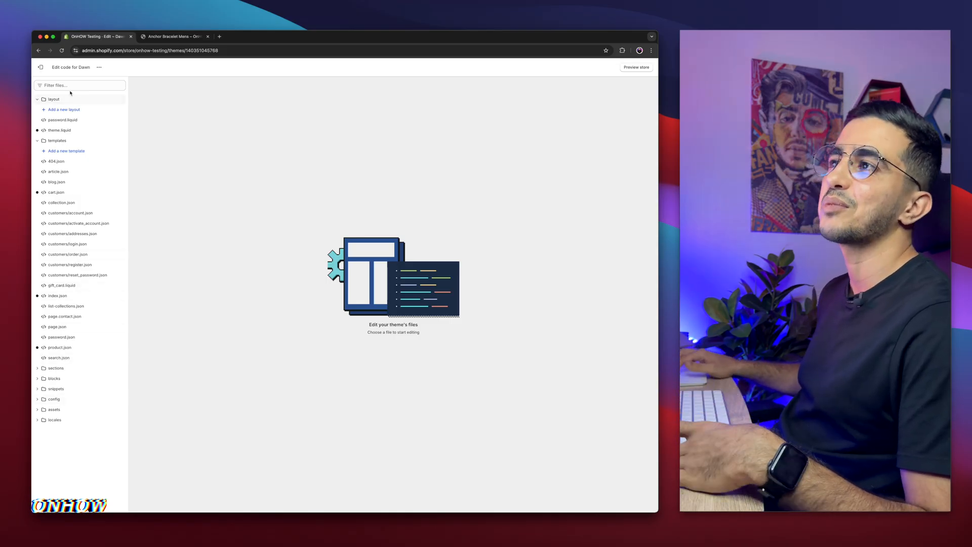
# Filter the Dawn theme files by 'price'.
pyautogui.click(80, 85)
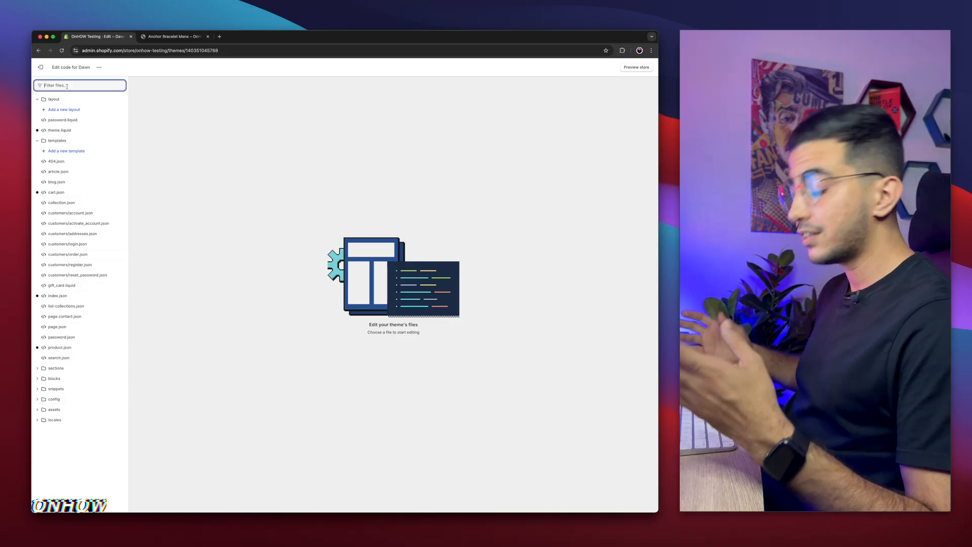
pyautogui.write('price')
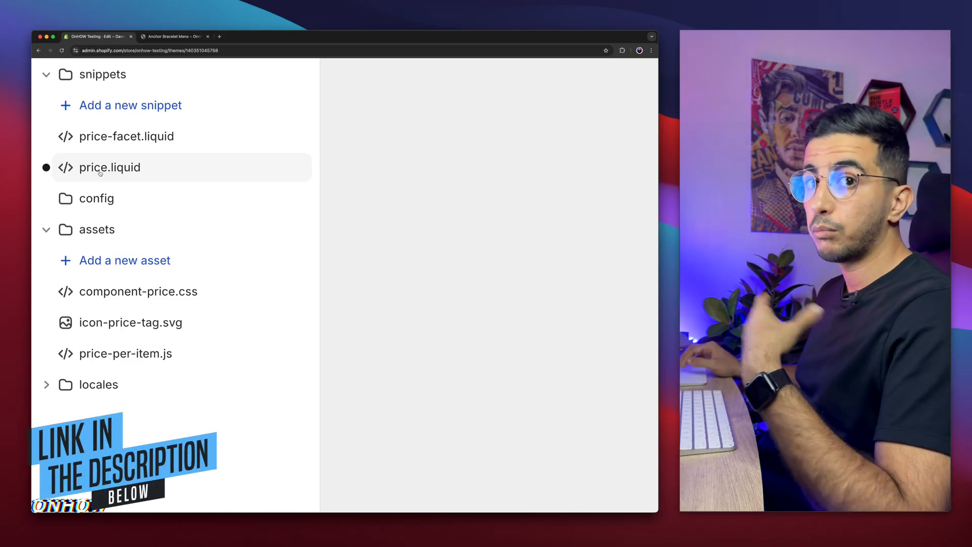
pyautogui.click(296, 37)
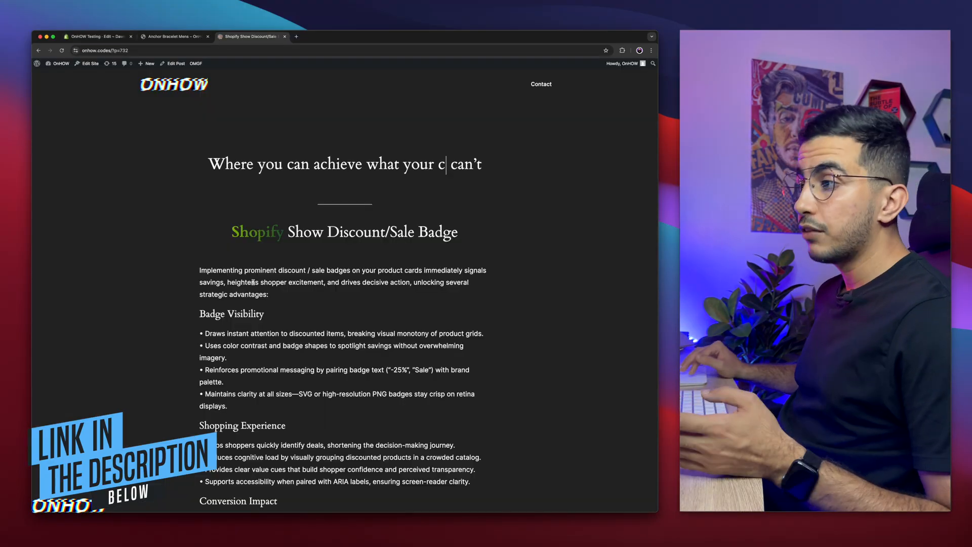
# Select and copy products.product.on_sale from the OnHow guide's code to find.
pyautogui.scroll(-3)
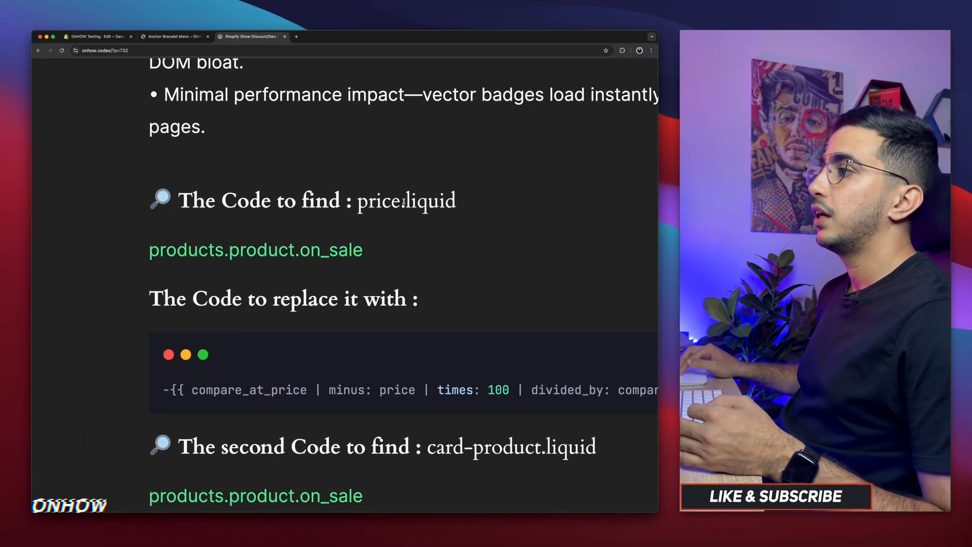
pyautogui.doubleClick(406, 201)
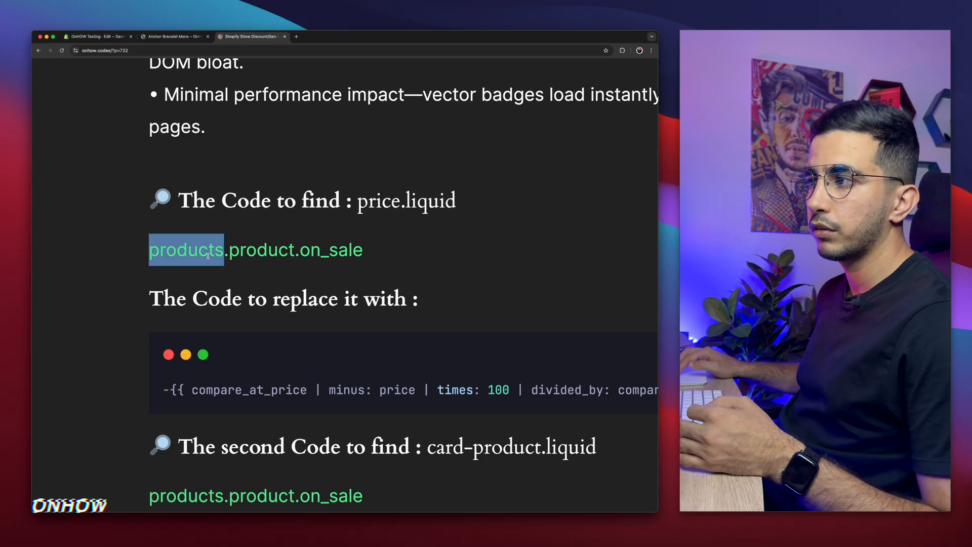
pyautogui.rightClick(254, 249)
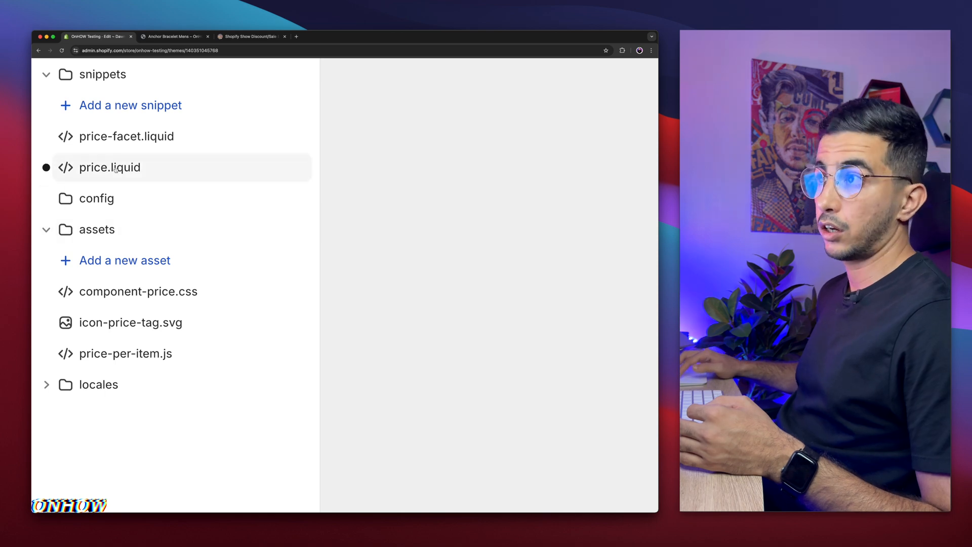
# Open price.liquid, search for products.product.on_sale and clear that badge line.
pyautogui.click(110, 167)
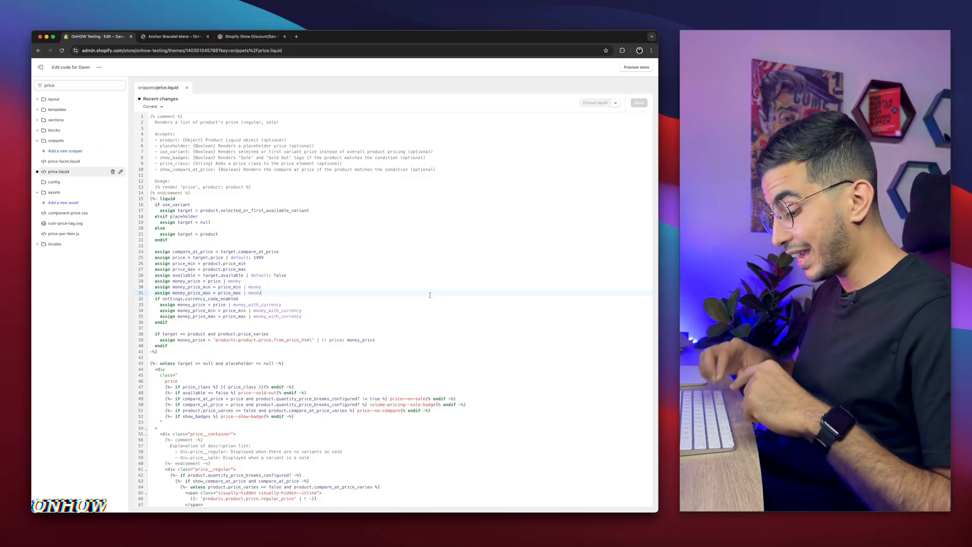
pyautogui.press('cmd+f')
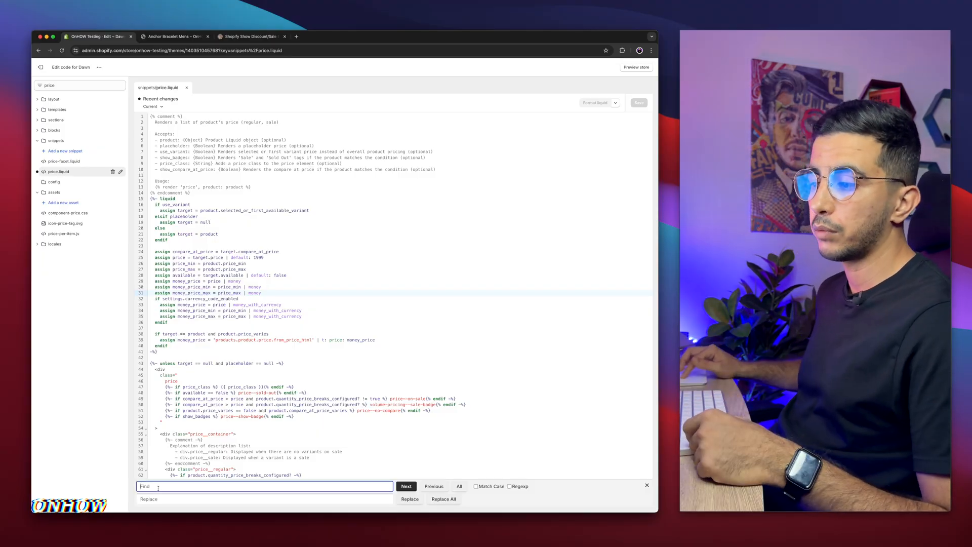
pyautogui.click(264, 487)
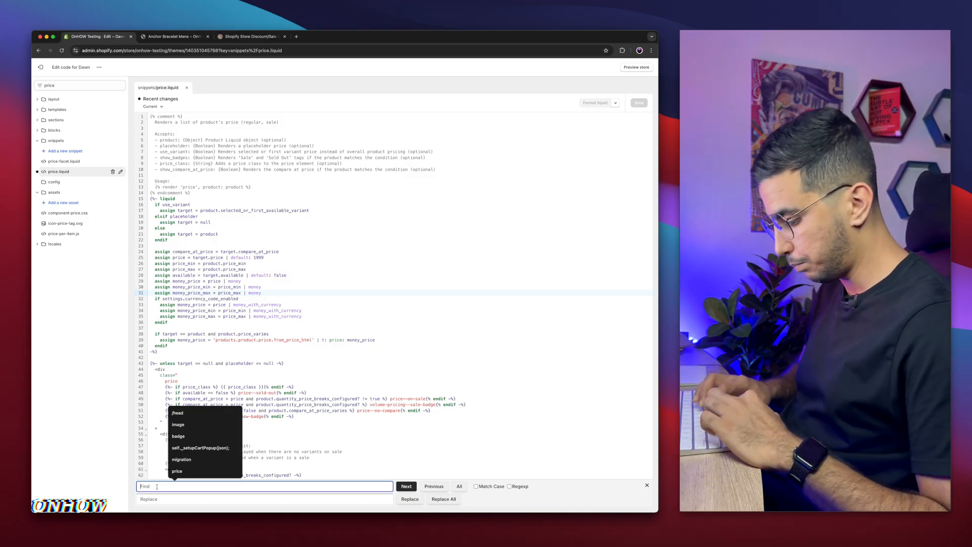
pyautogui.write('products.product.on_sale')
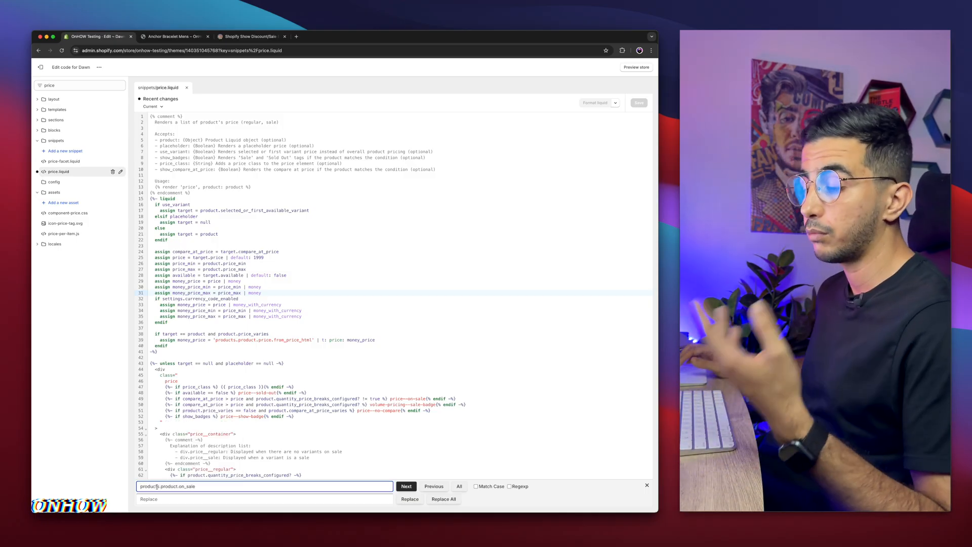
pyautogui.click(406, 486)
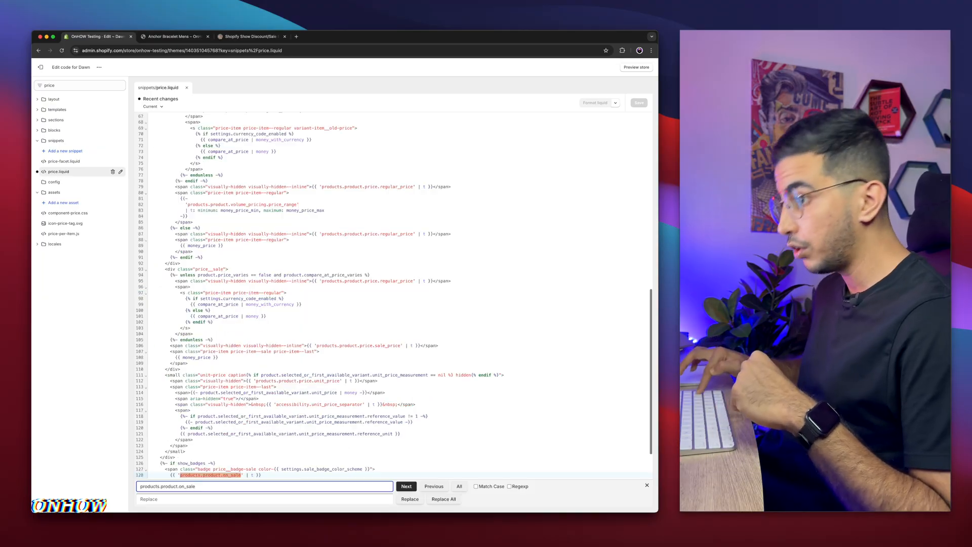
pyautogui.click(406, 487)
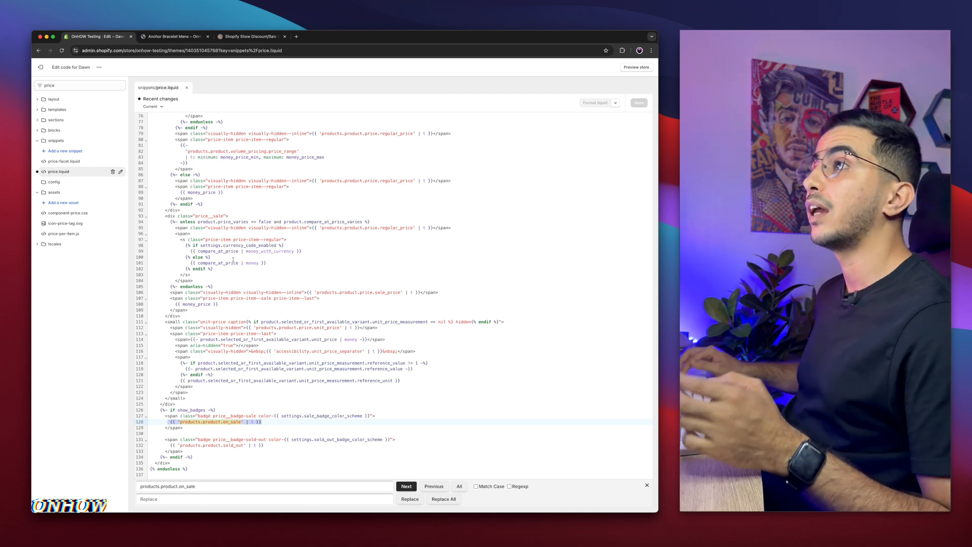
pyautogui.click(251, 37)
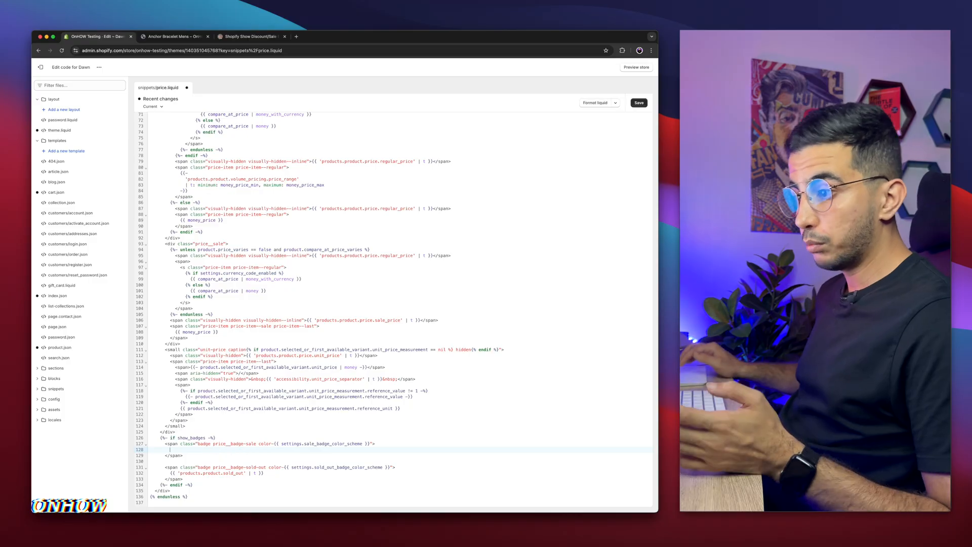
# Paste the -X% OFF compare-at percentage formula into price.liquid and save it.
pyautogui.click(250, 36)
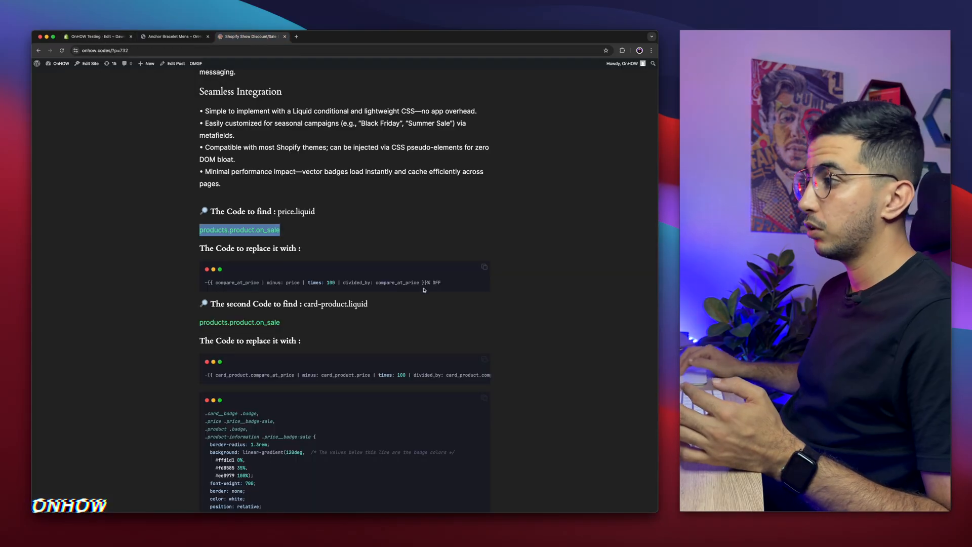
pyautogui.click(484, 269)
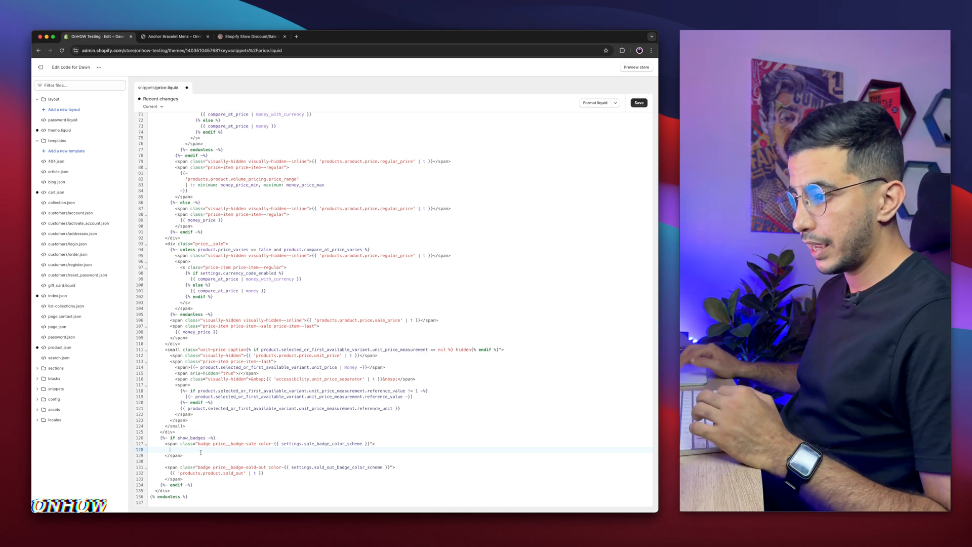
pyautogui.write('-{{ compare_at_price | minus: price | times: 100 | divided_by: compare_at_price }}% OFF')
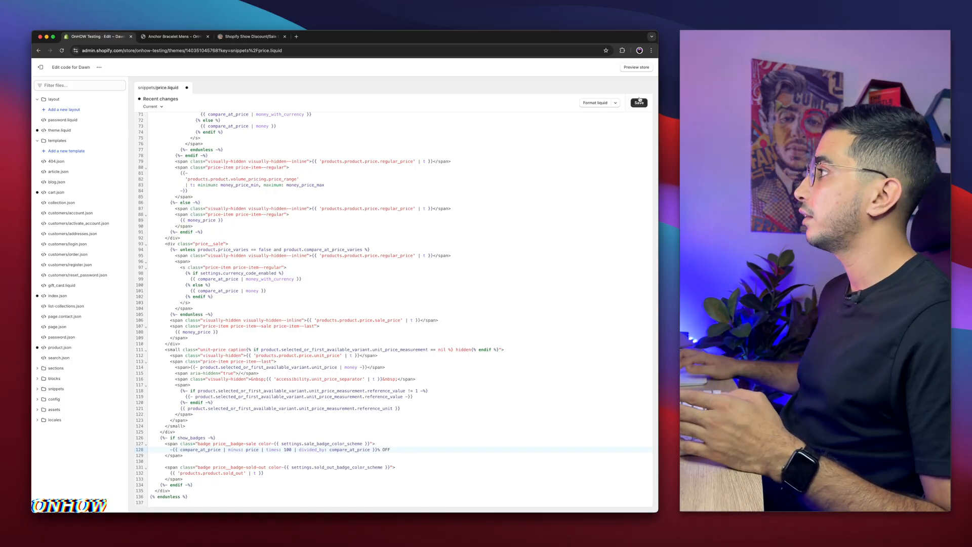
pyautogui.click(639, 102)
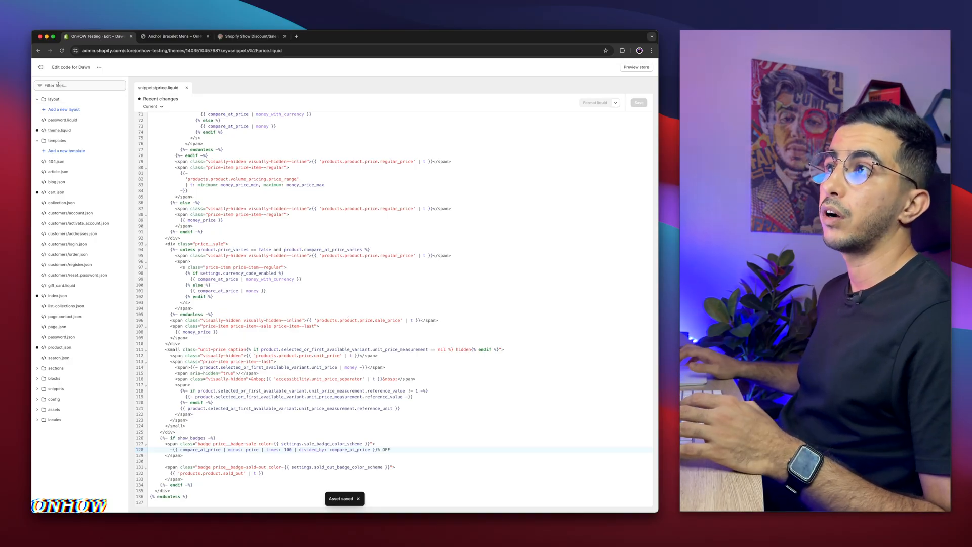
pyautogui.click(79, 85)
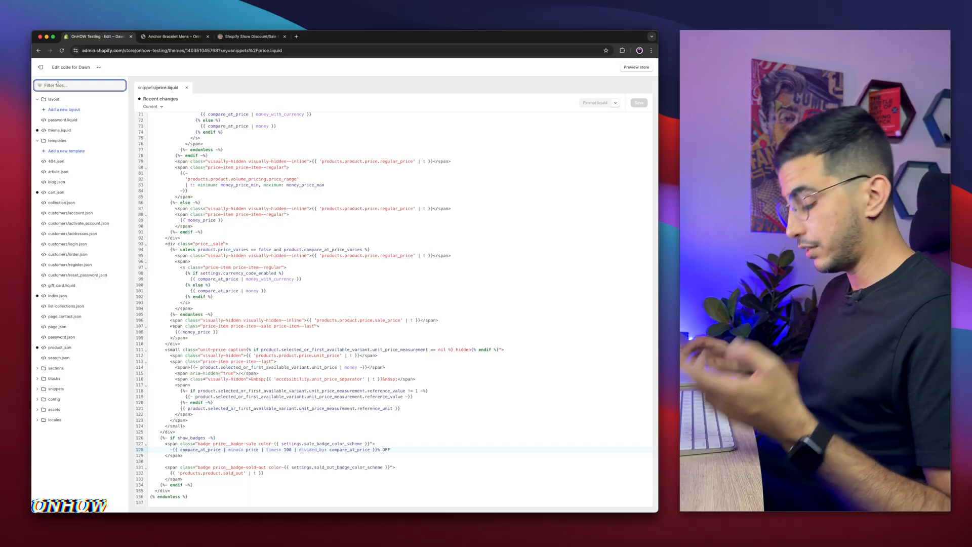
# Open card-product.liquid and search it for products.product.on_sale.
pyautogui.write('card-pro')
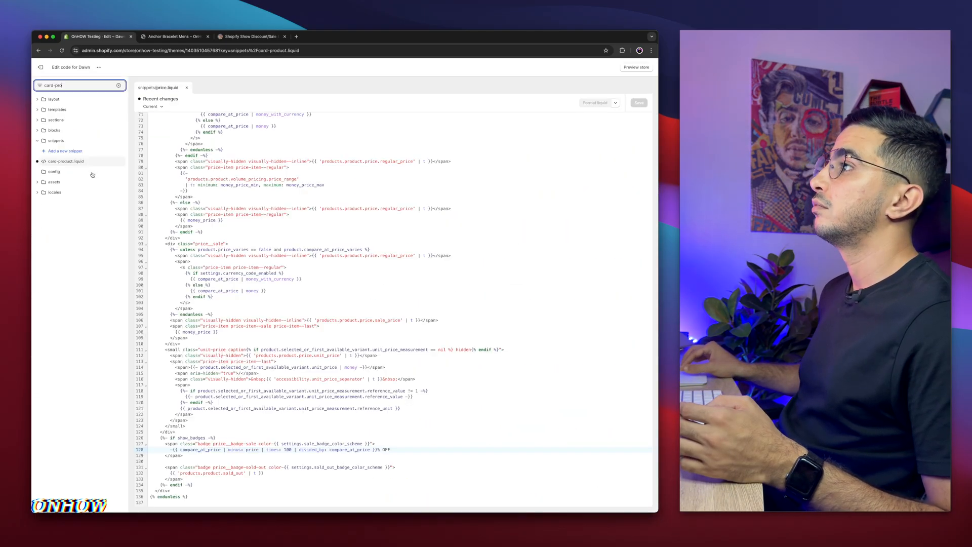
pyautogui.click(66, 161)
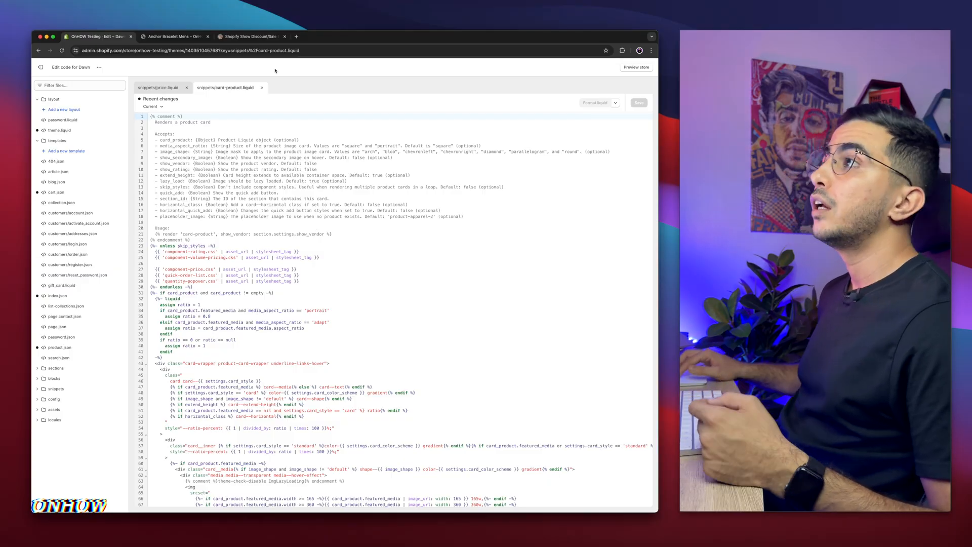
pyautogui.click(250, 35)
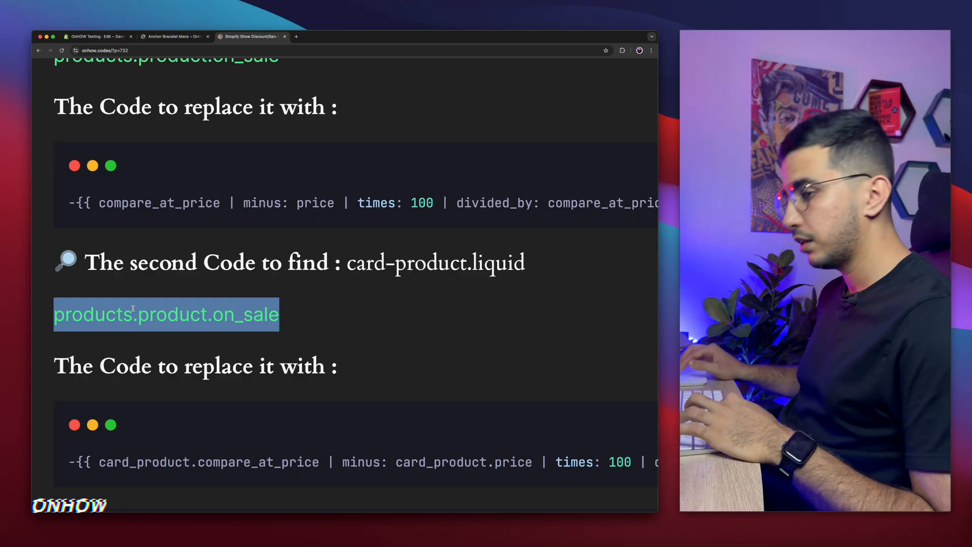
pyautogui.click(97, 36)
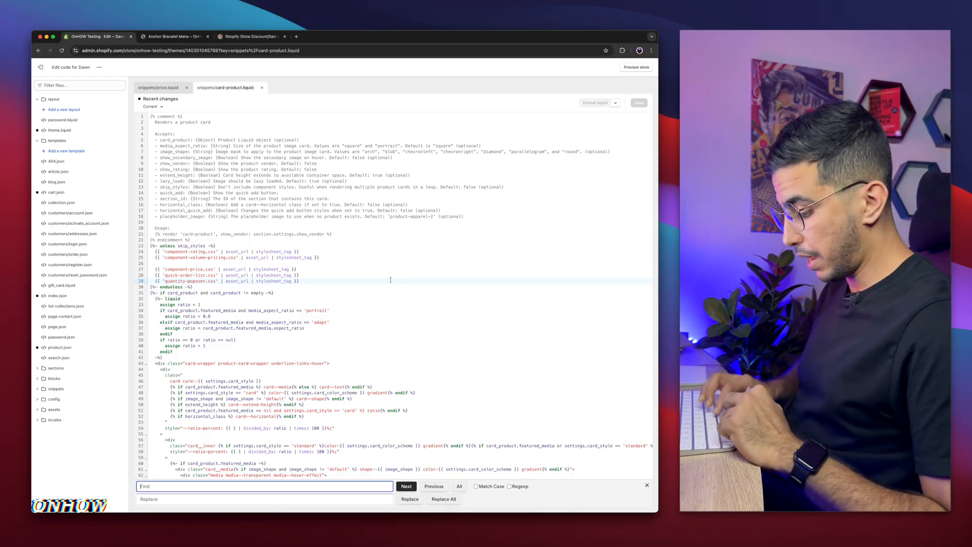
pyautogui.write('products.product.on_sale')
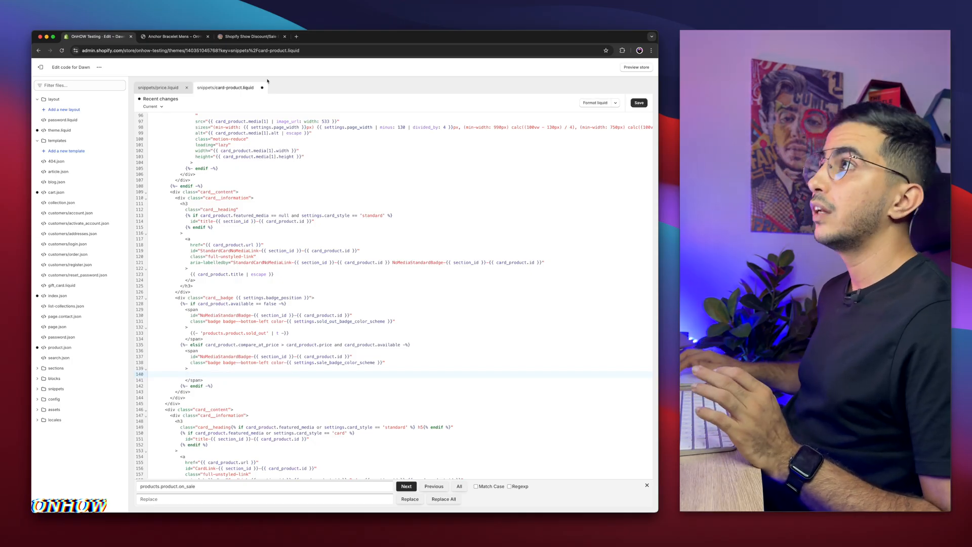
# Replace the on_sale badge with the card_product percentage-off formula.
pyautogui.click(251, 36)
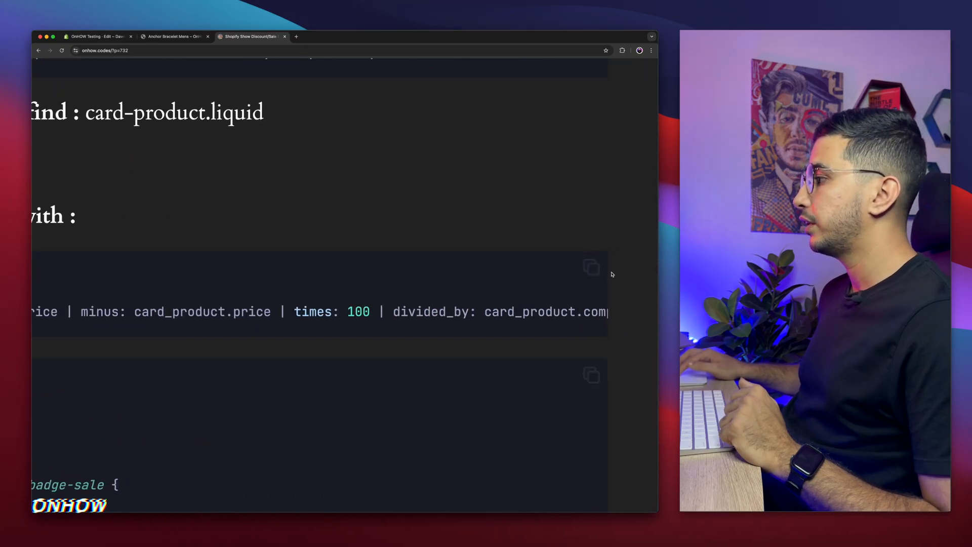
pyautogui.click(592, 268)
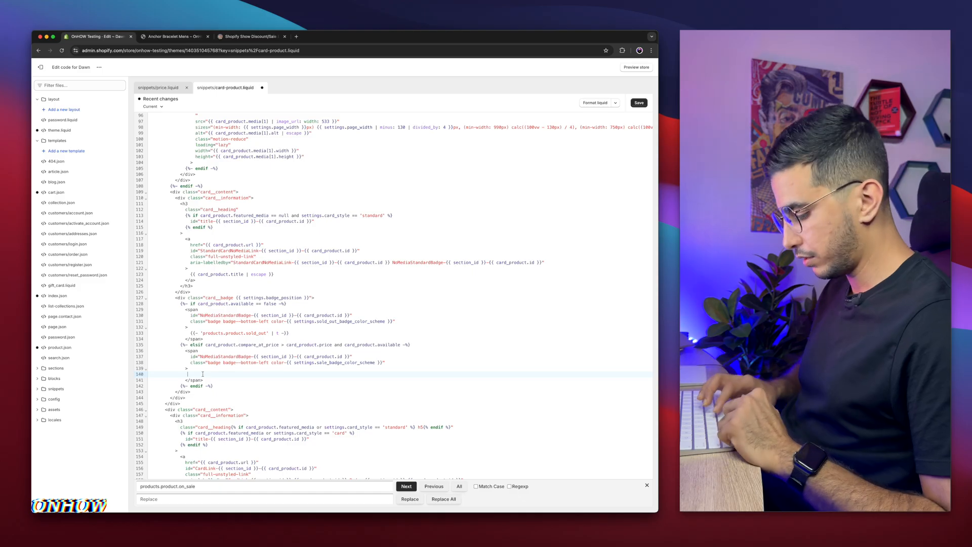
pyautogui.write('-{{ card_product.compare_at_price | minus: card_product.price | times: 100 | divided_by: card_product.compare_at_price }}% OFF')
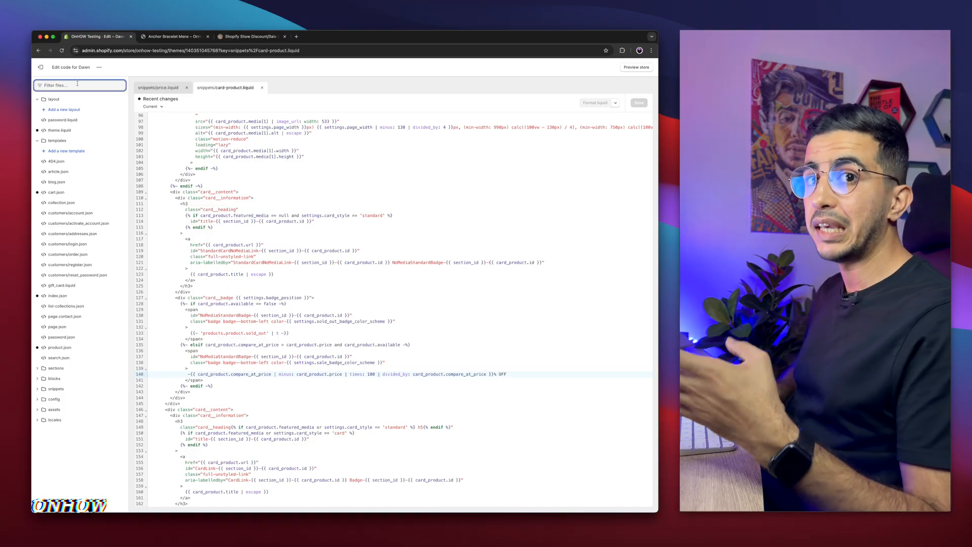
# Filter files by 'base', open assets/base.css and scroll to its end.
pyautogui.write('base')
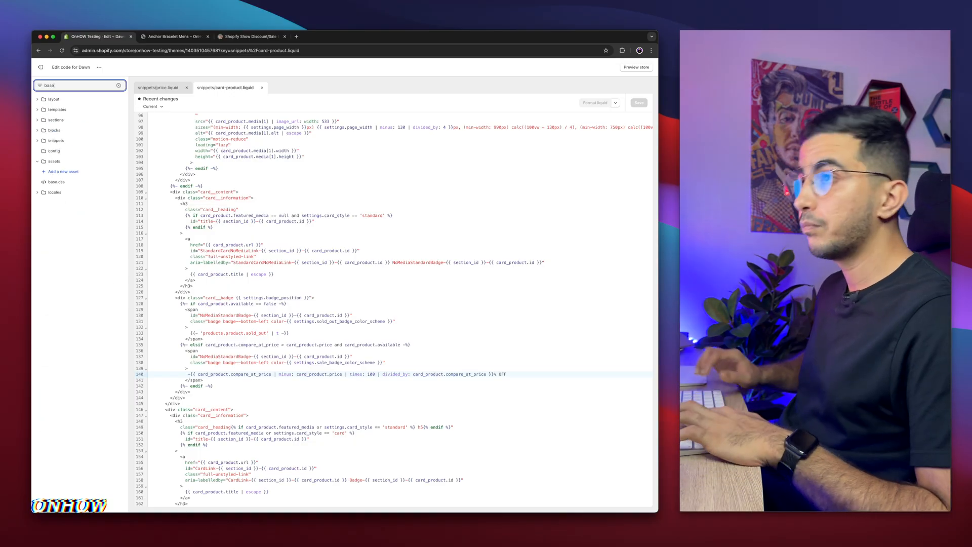
pyautogui.click(57, 182)
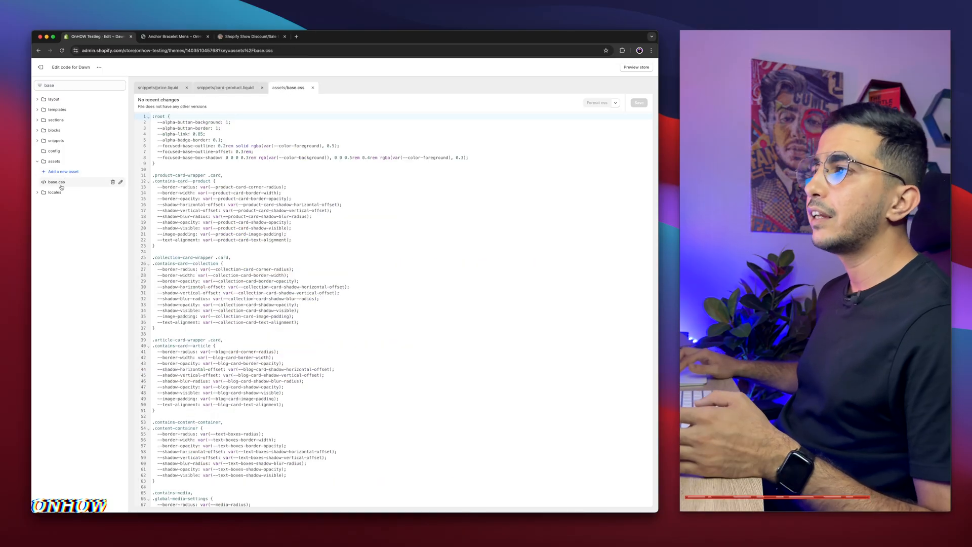
pyautogui.scroll(-3)
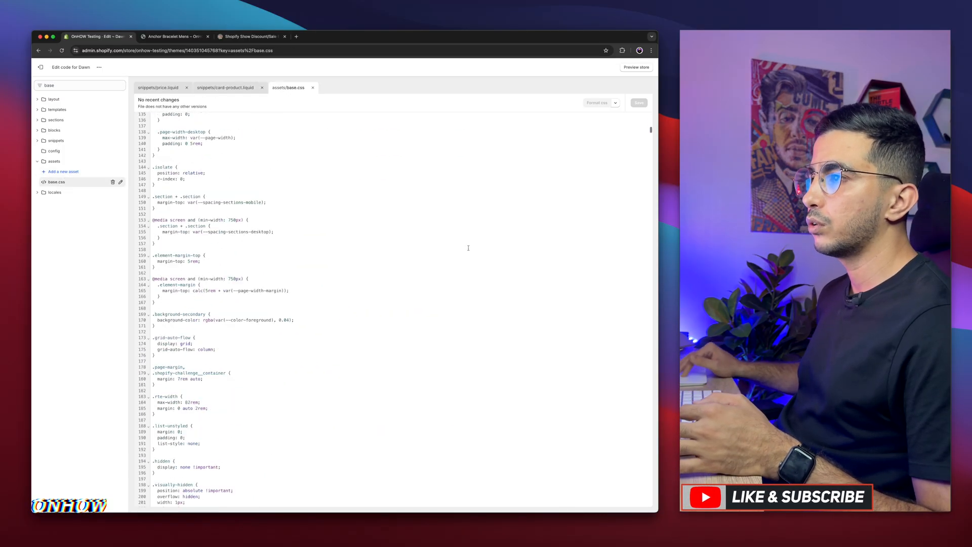
pyautogui.scroll(-3)
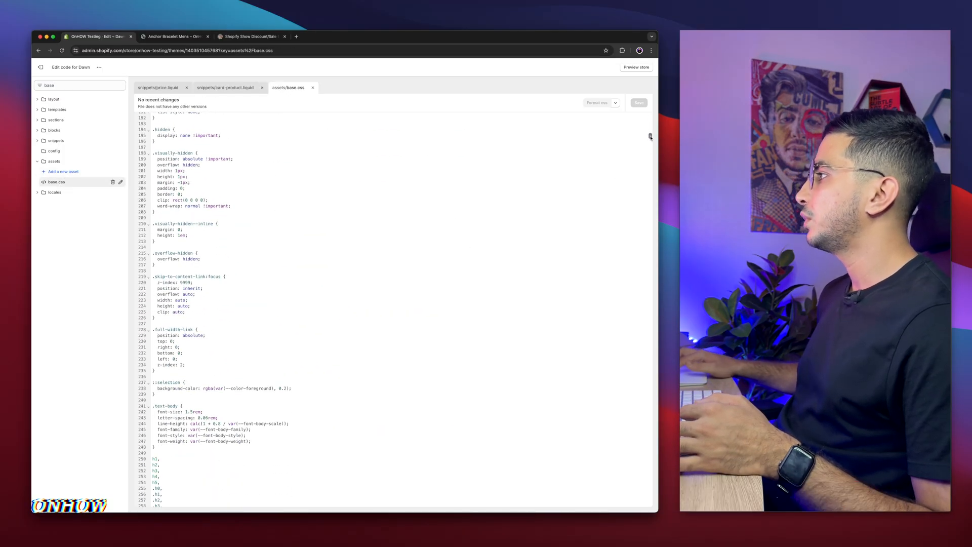
pyautogui.scroll(-3)
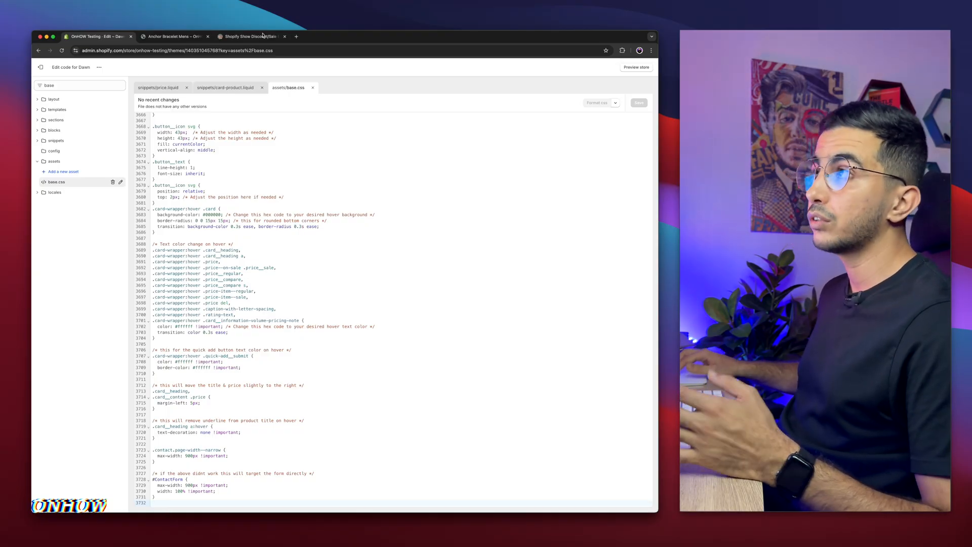
pyautogui.click(251, 36)
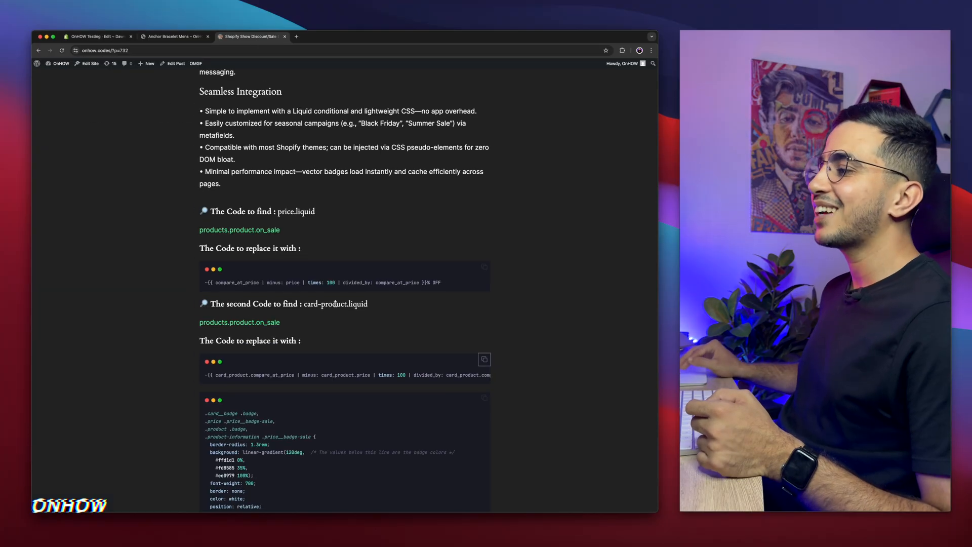
pyautogui.scroll(-3)
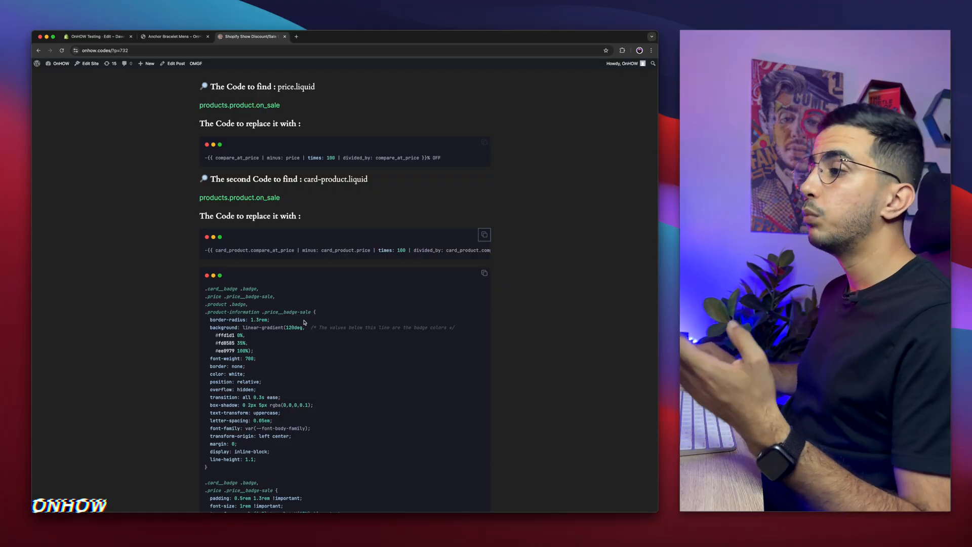
pyautogui.click(174, 36)
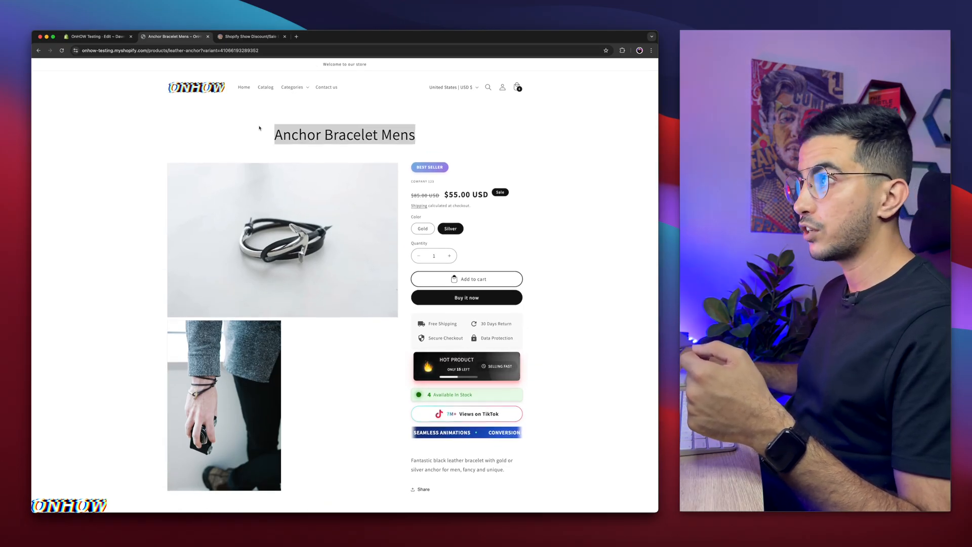
pyautogui.click(97, 36)
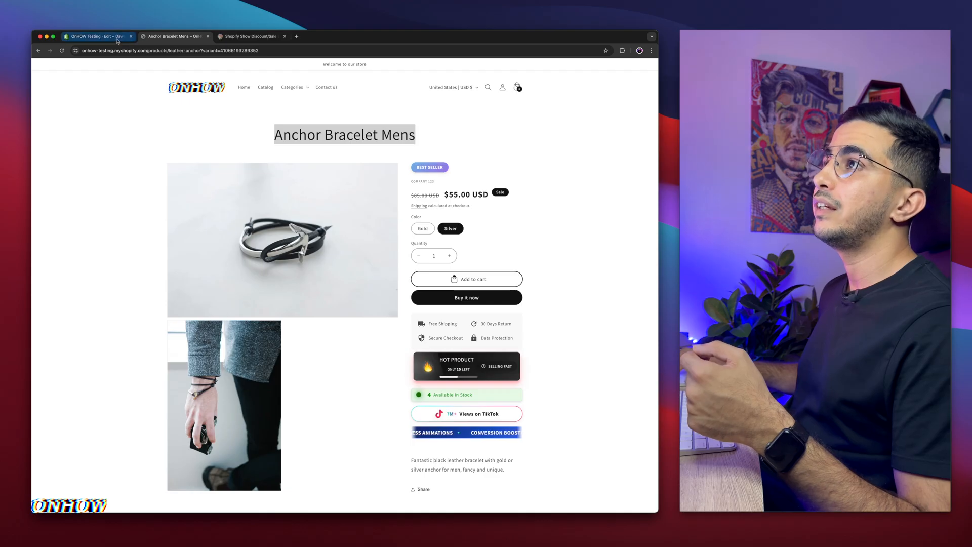
pyautogui.click(251, 36)
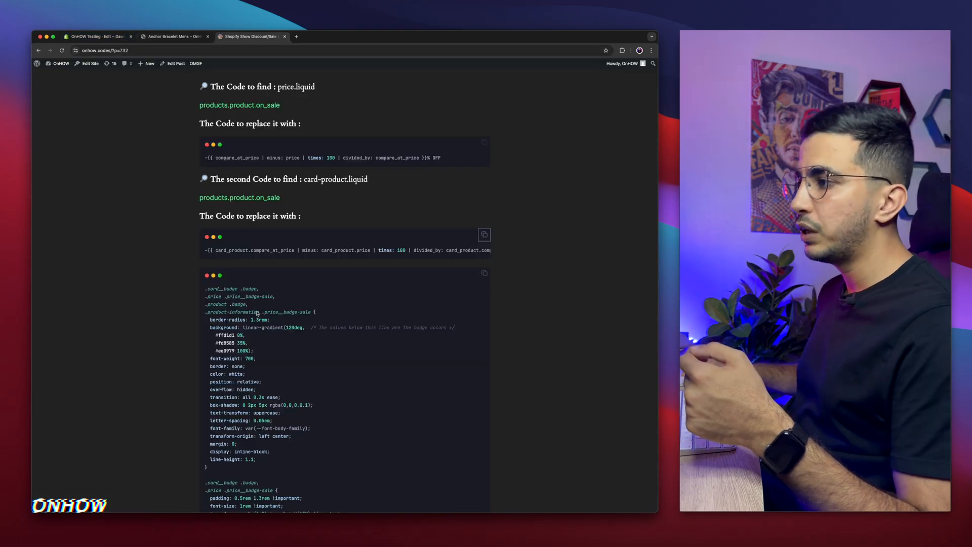
pyautogui.click(174, 36)
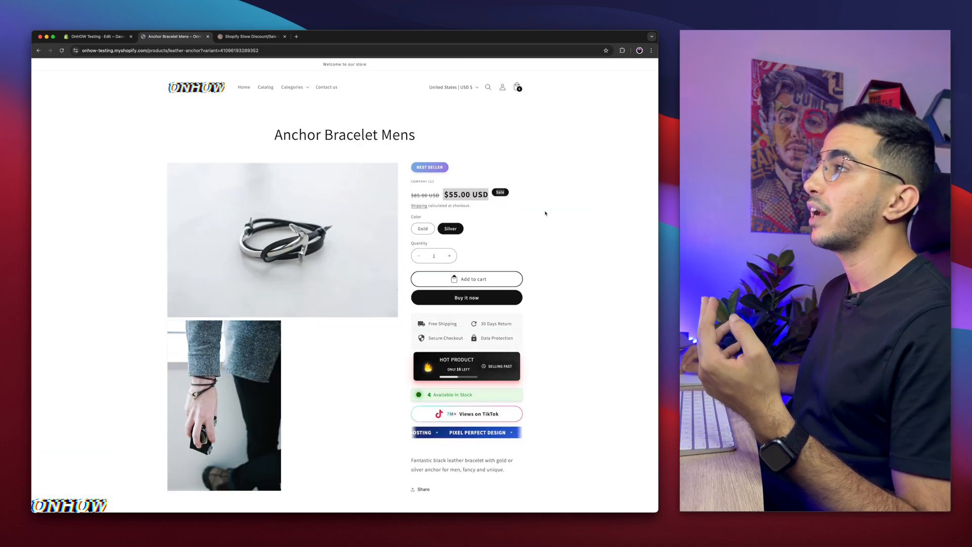
pyautogui.click(251, 36)
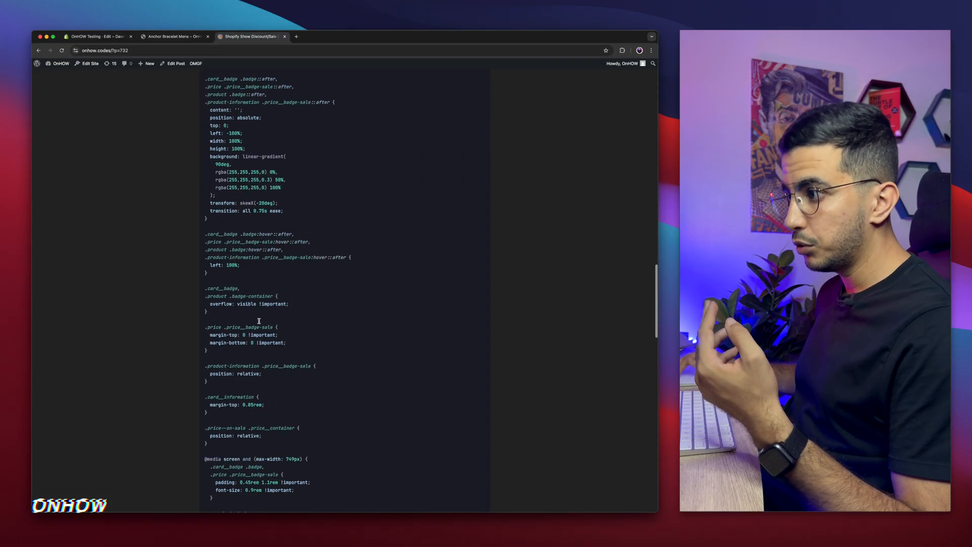
pyautogui.scroll(-3)
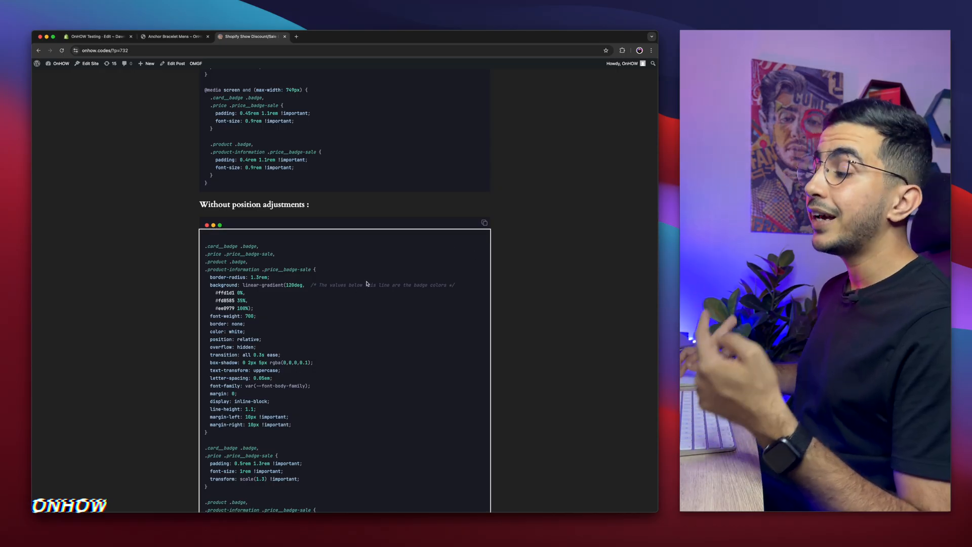
pyautogui.click(173, 36)
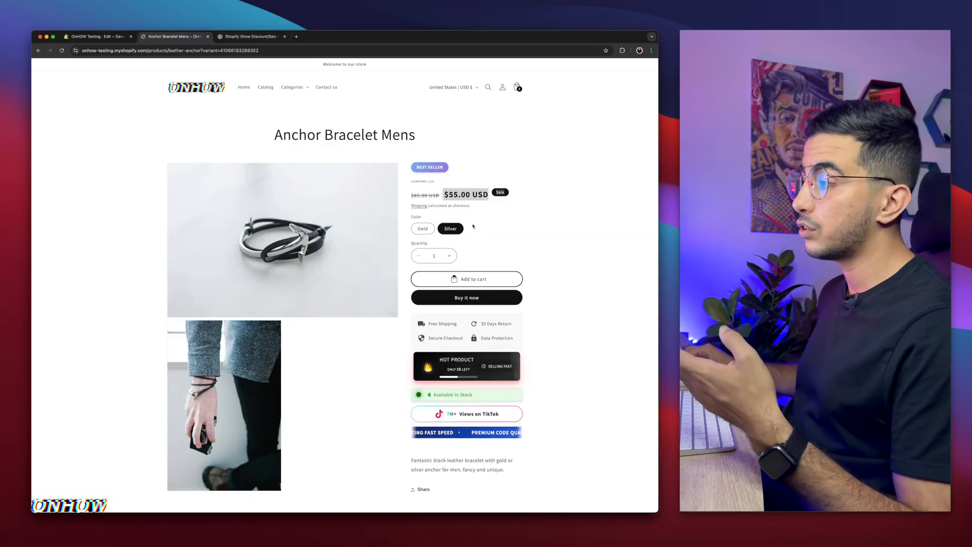
pyautogui.click(250, 36)
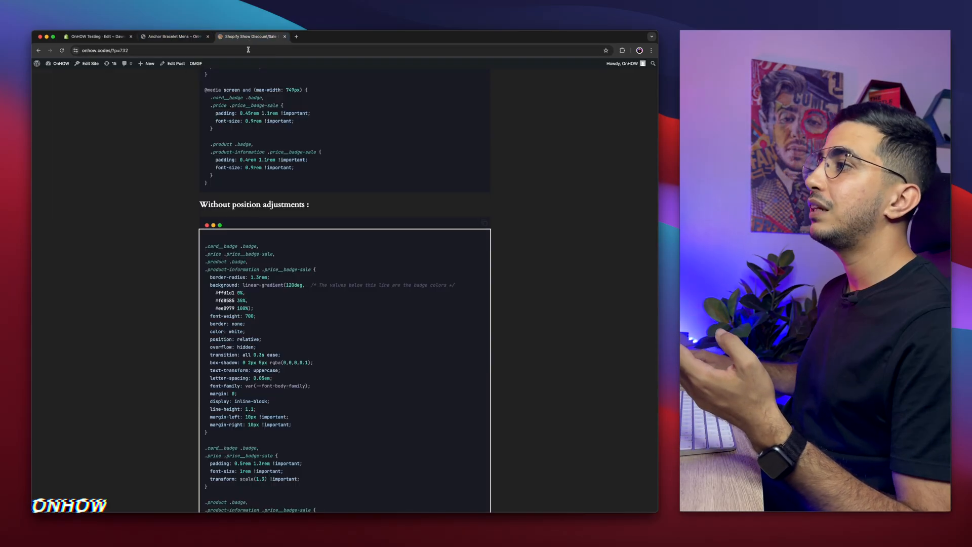
pyautogui.scroll(-3)
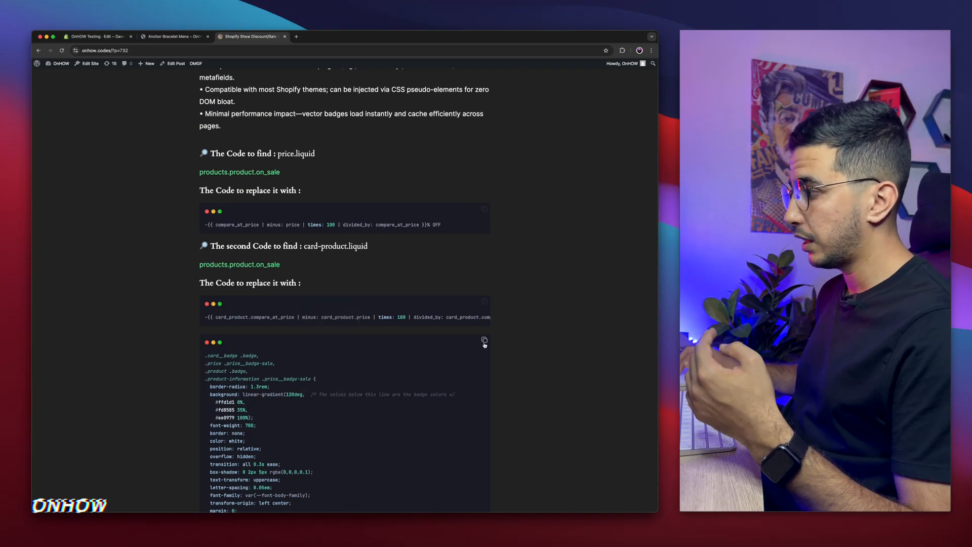
pyautogui.click(484, 342)
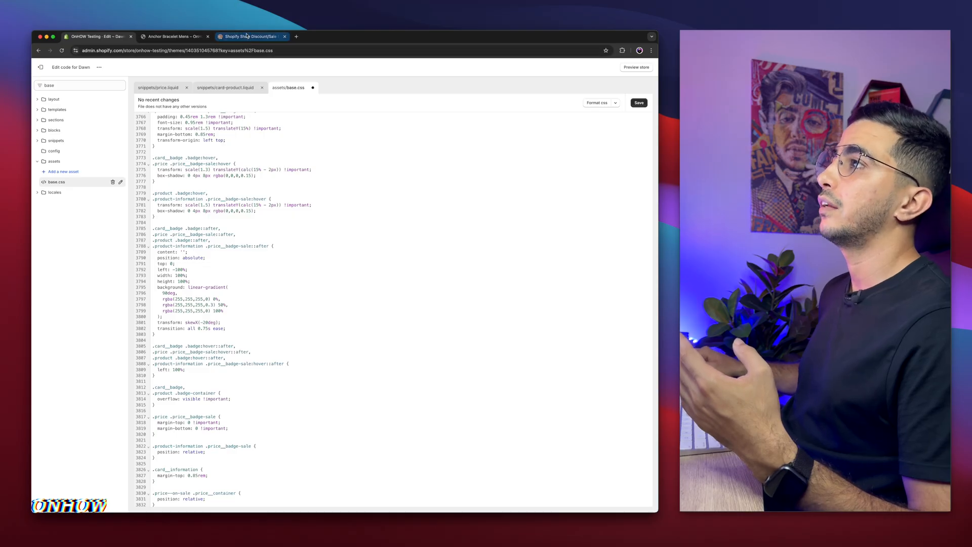
# Return to the code tutorial tab showing the badge styling CSS block.
pyautogui.click(250, 36)
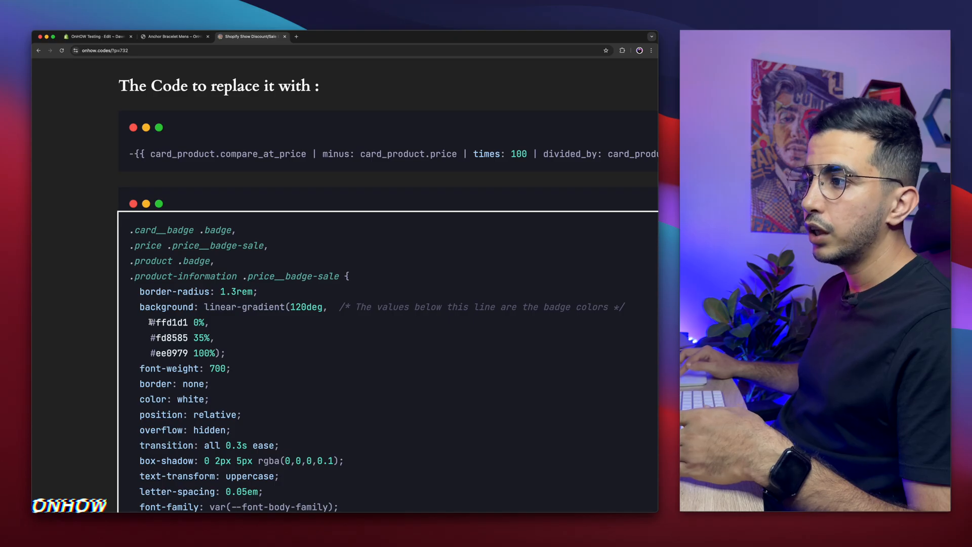
# Look up the colour #ee0979 in a Google search from the tutorial CSS.
pyautogui.doubleClick(169, 322)
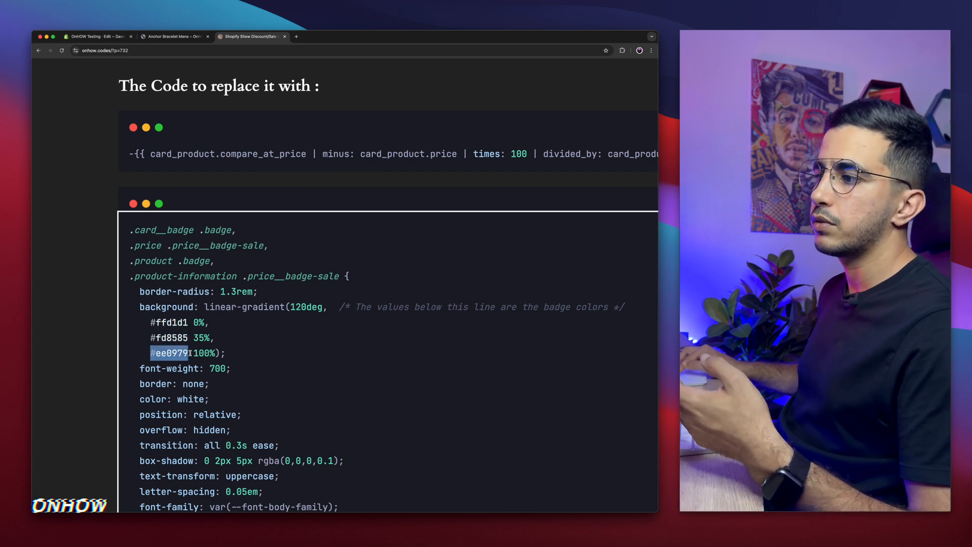
pyautogui.rightClick(168, 353)
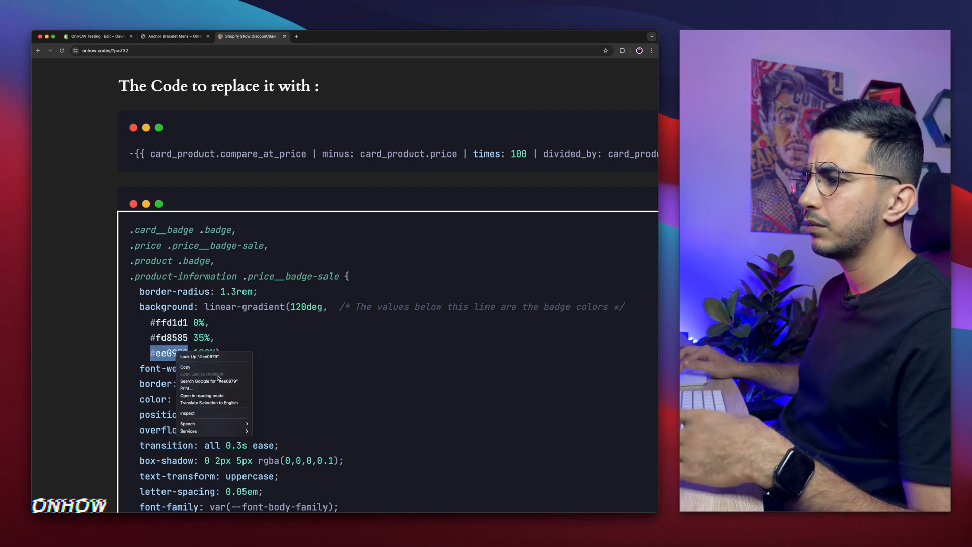
pyautogui.click(208, 381)
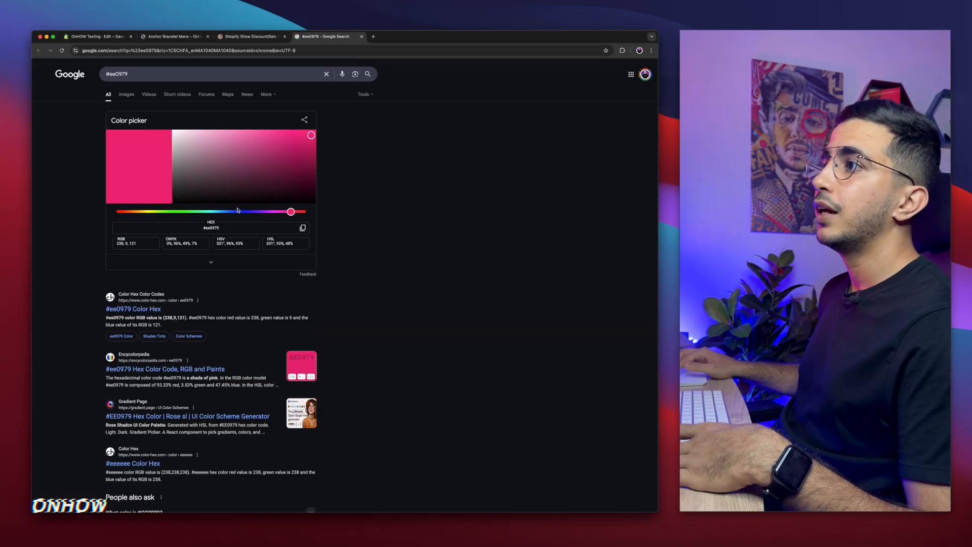
# Move between the tutorial and theme code editor tabs, ending in the editor.
pyautogui.click(96, 36)
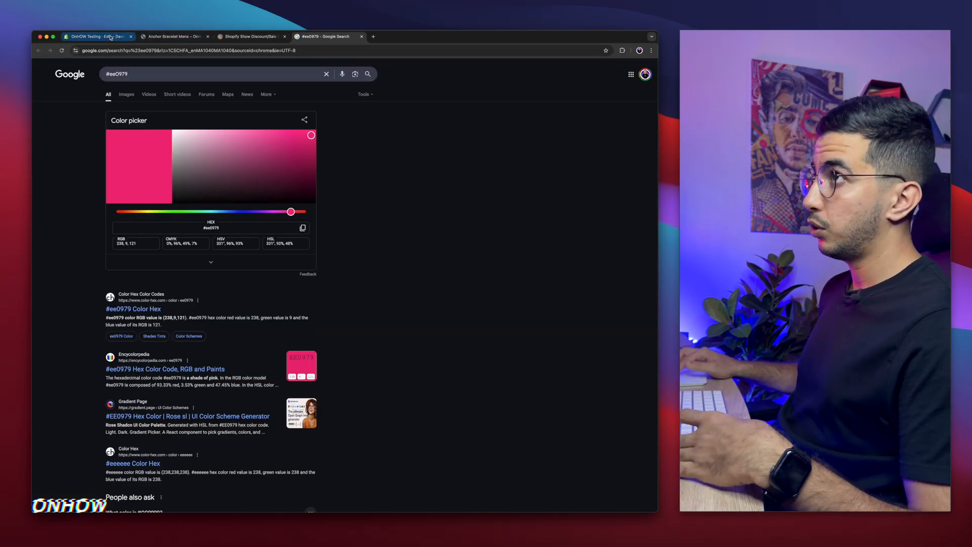
pyautogui.click(251, 36)
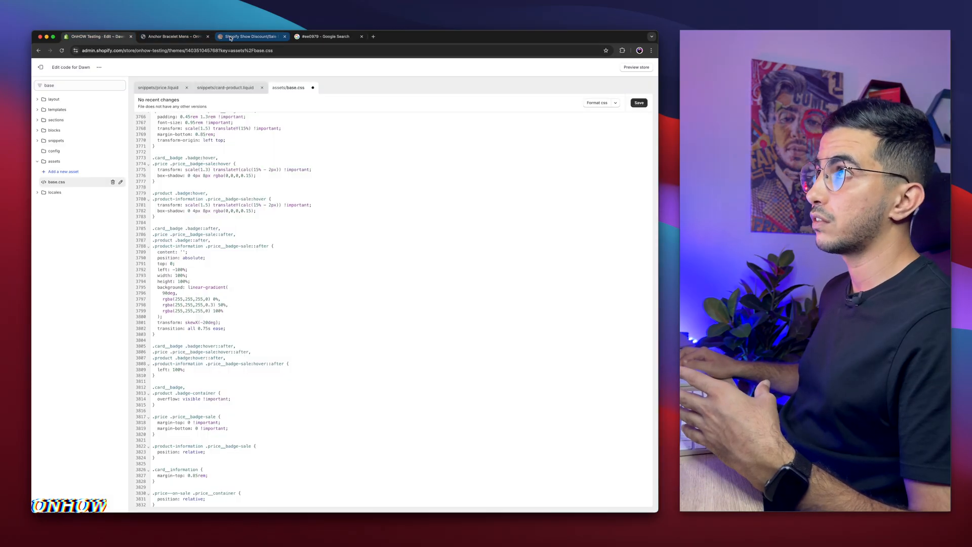
pyautogui.click(248, 36)
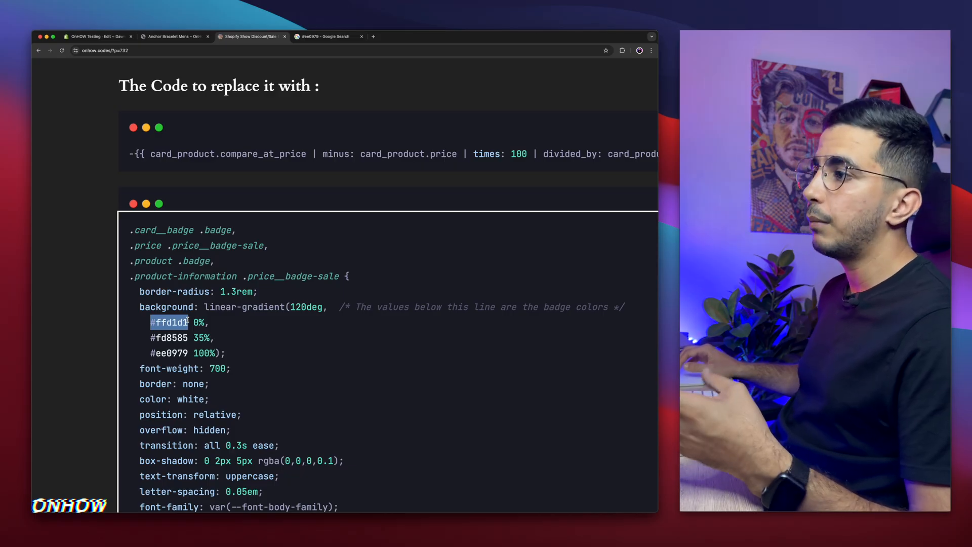
pyautogui.click(97, 36)
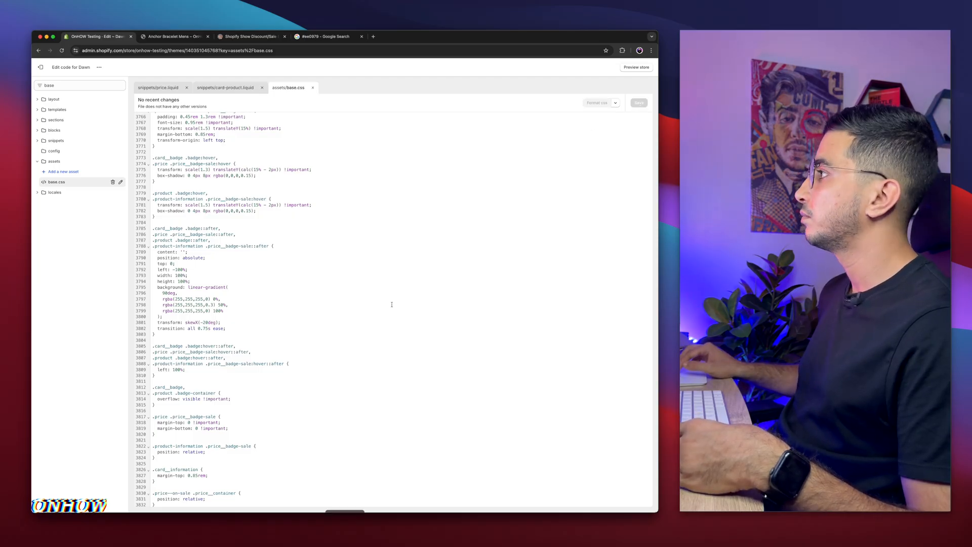
# Check the Anchor Bracelet Mens storefront page showing the $55.00 price and sale badge.
pyautogui.click(175, 36)
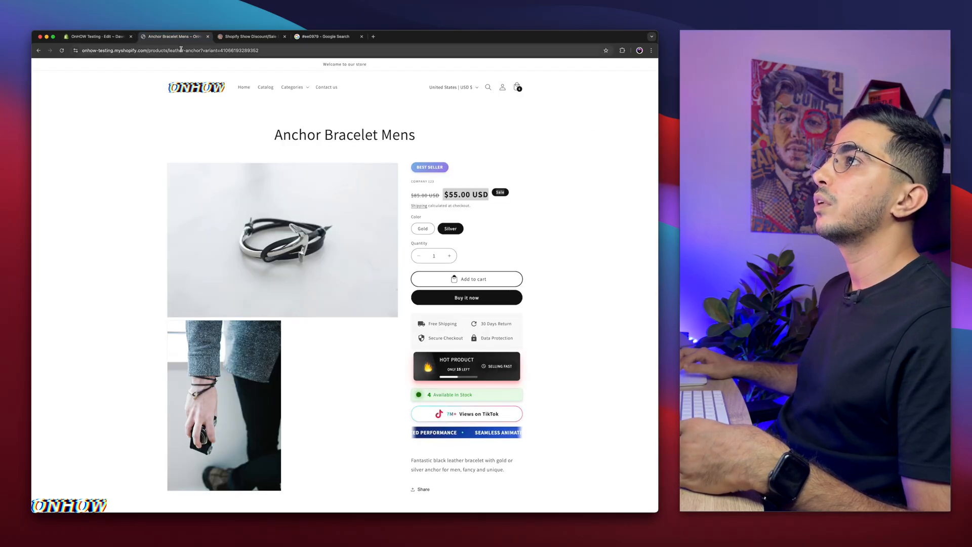